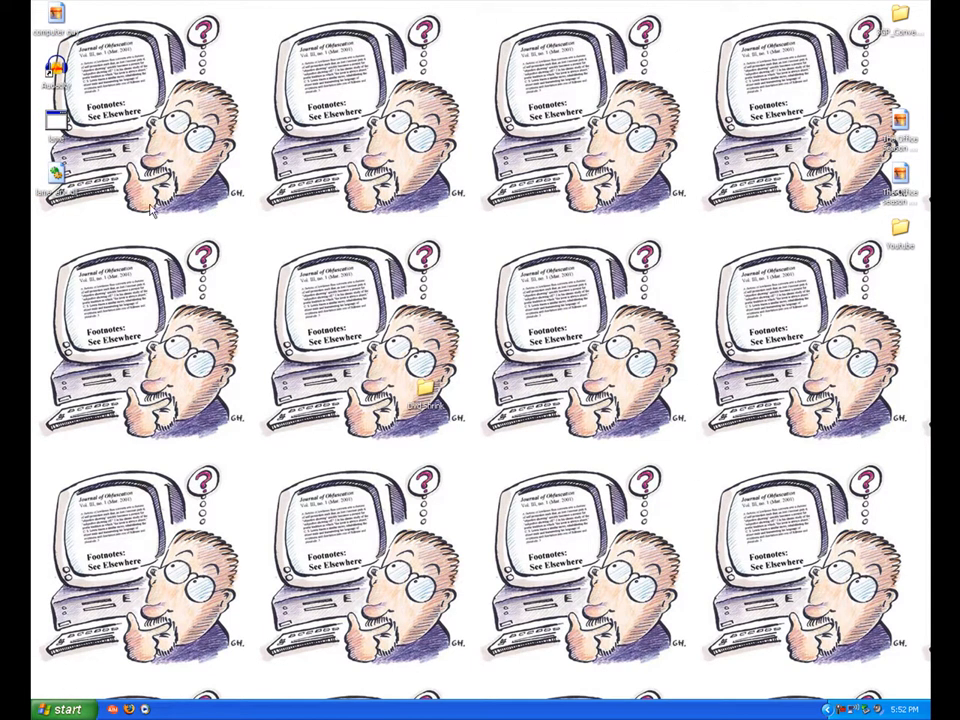
Reach Network Connections via Start and Control Panel to get at the wired connection's properties.
left_click(50, 710)
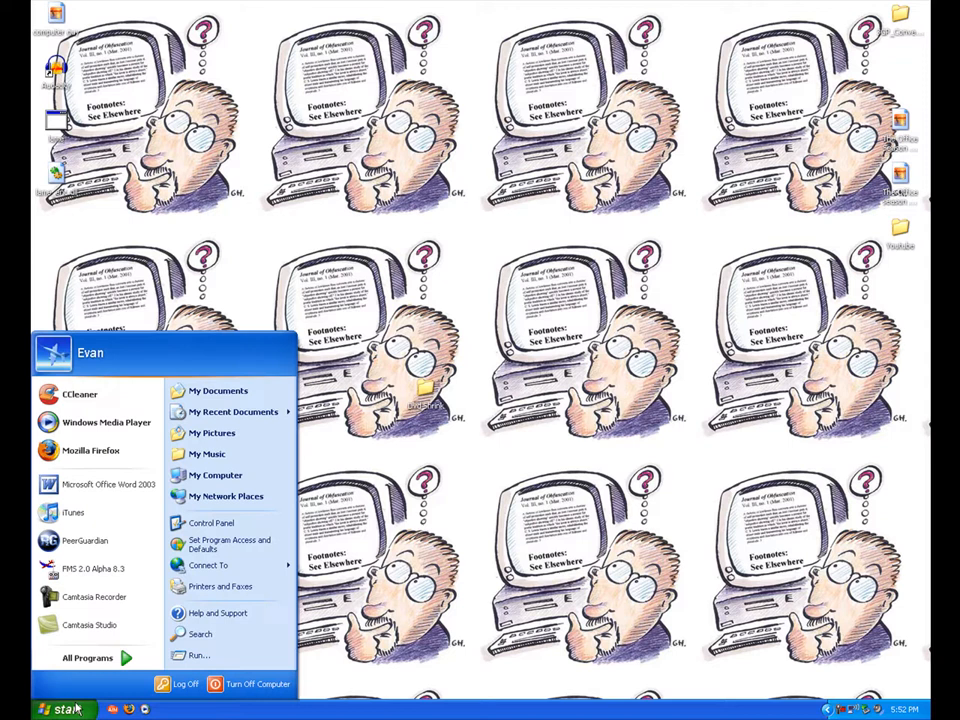
left_click(210, 524)
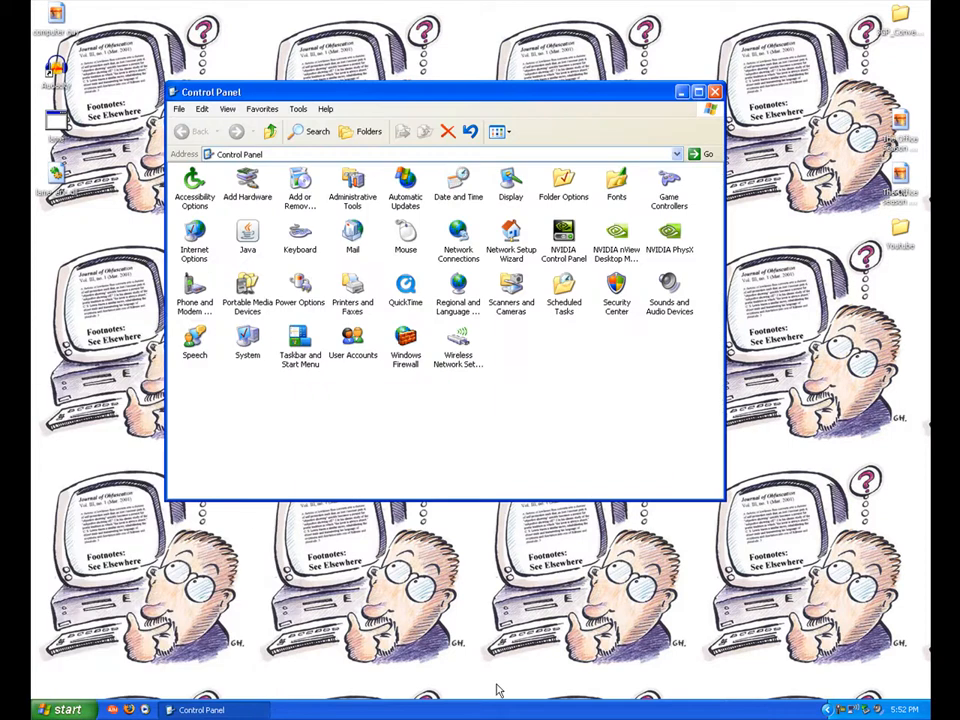
double_click(458, 240)
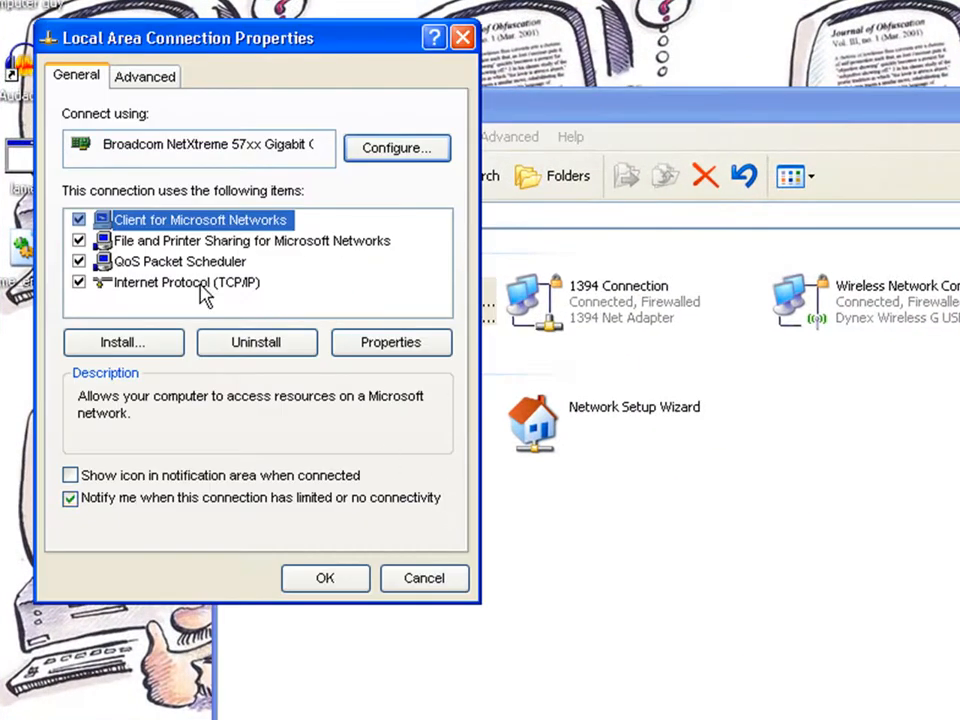
Leave the Local Area Connection's TCP/IP item and bring up actions for Wireless Network Connection.
left_click(188, 282)
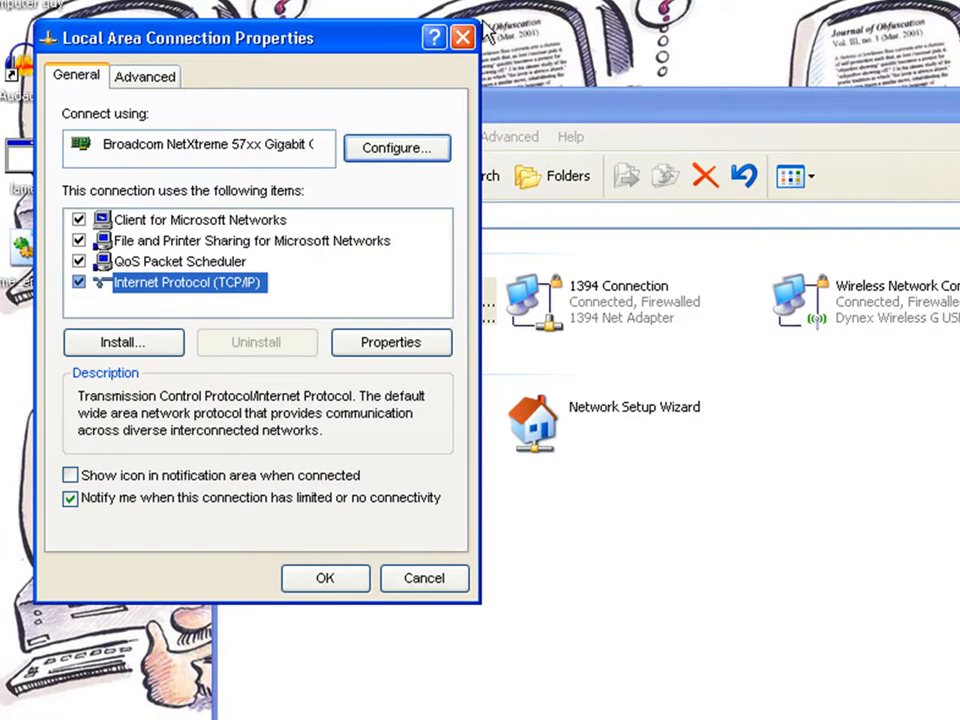
left_click(424, 578)
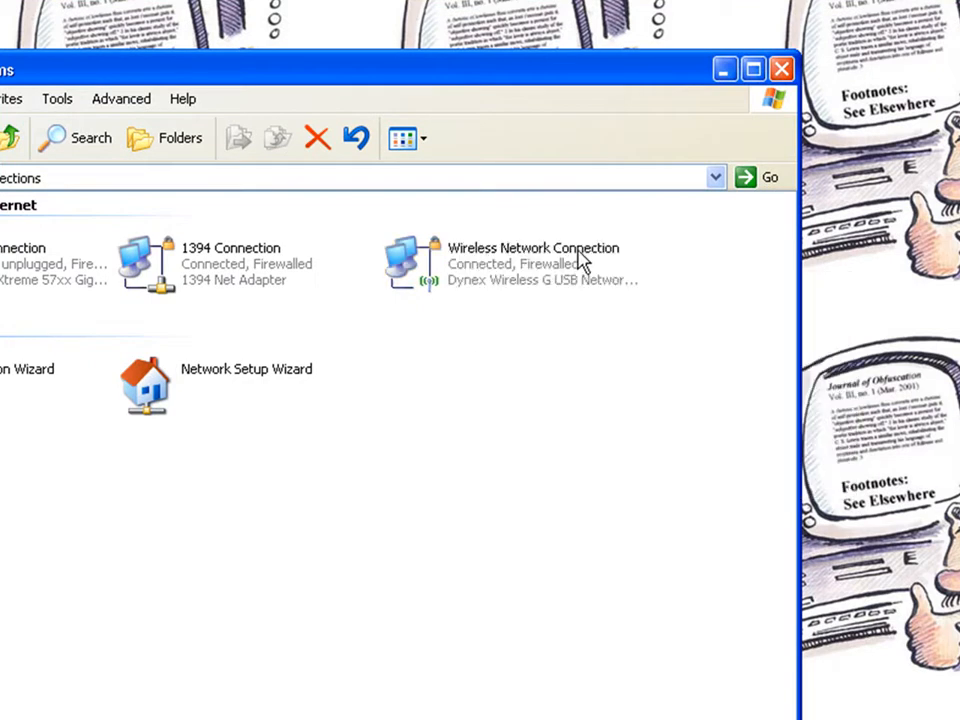
right_click(532, 264)
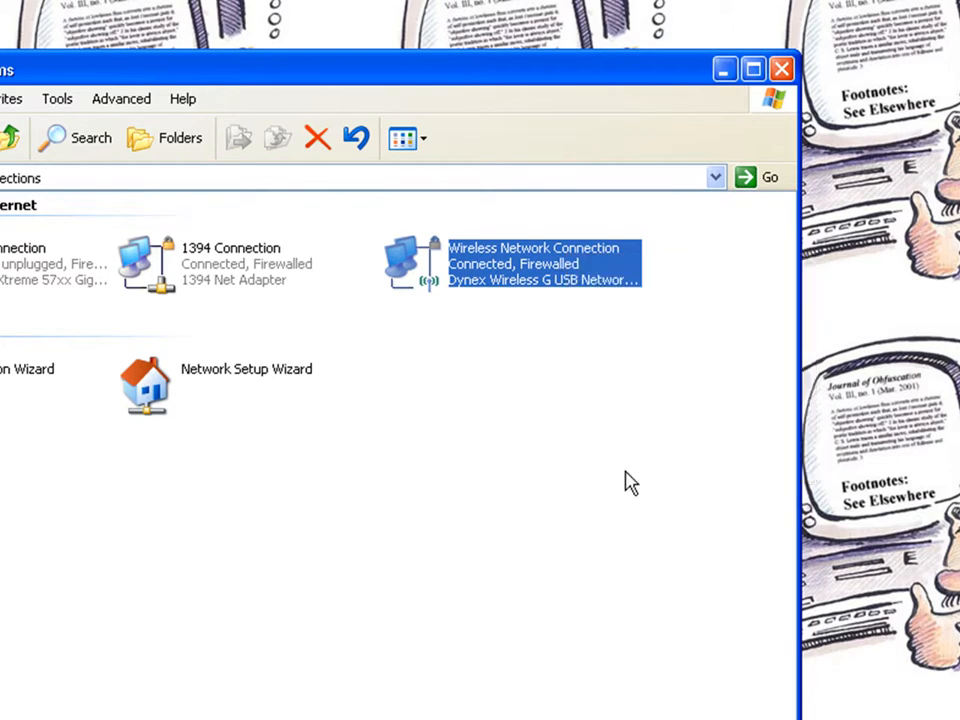
In the wireless TCP/IP properties choose 'Use the following IP address' for manual addressing.
double_click(540, 264)
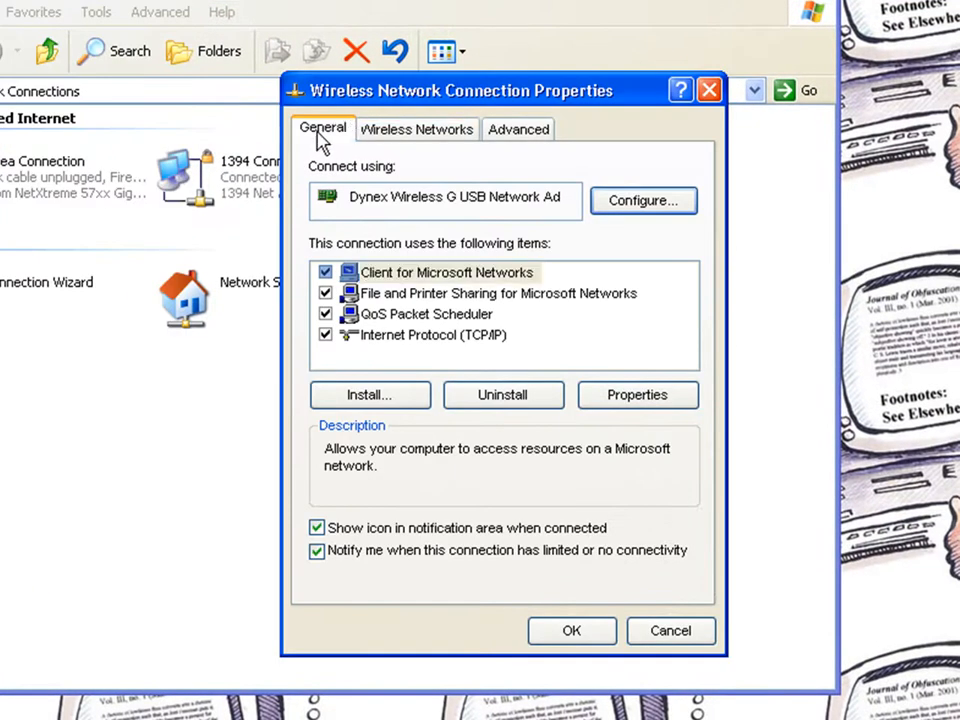
mouse_move(434, 356)
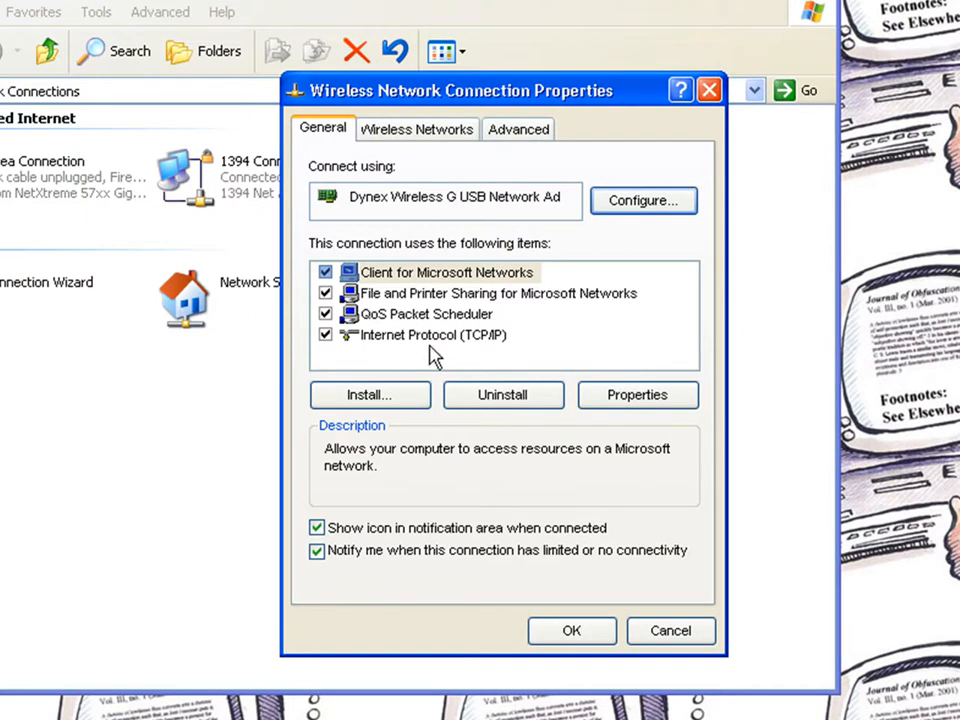
left_click(636, 394)
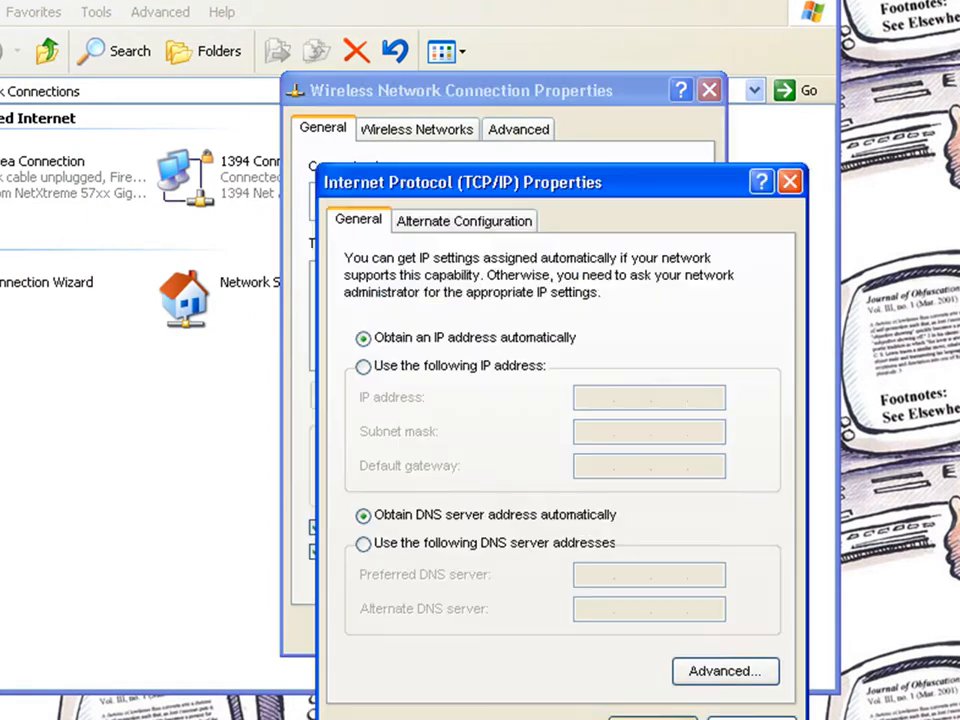
left_click(464, 220)
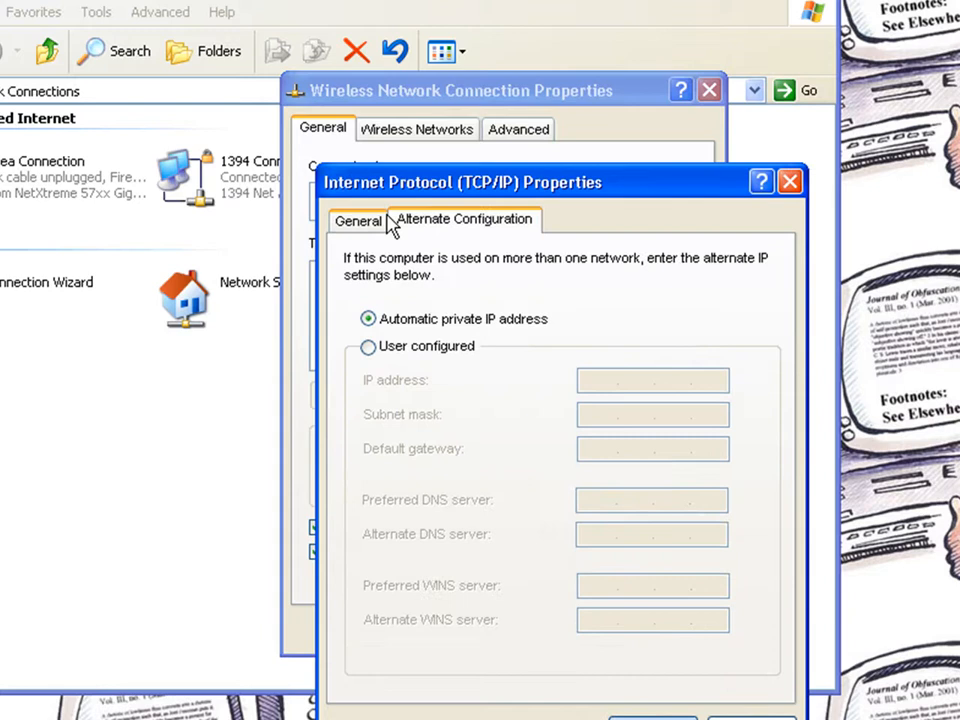
left_click(356, 220)
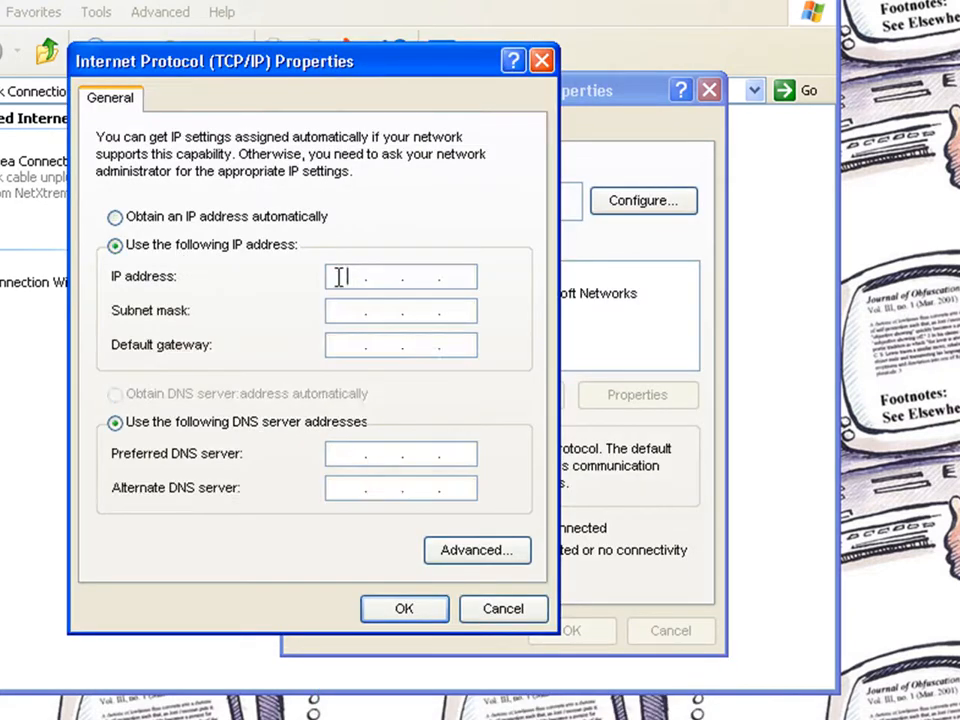
Fill in the static IP address, subnet mask and default gateway octets (165, 164.1, 223, 154, 79).
type("165")
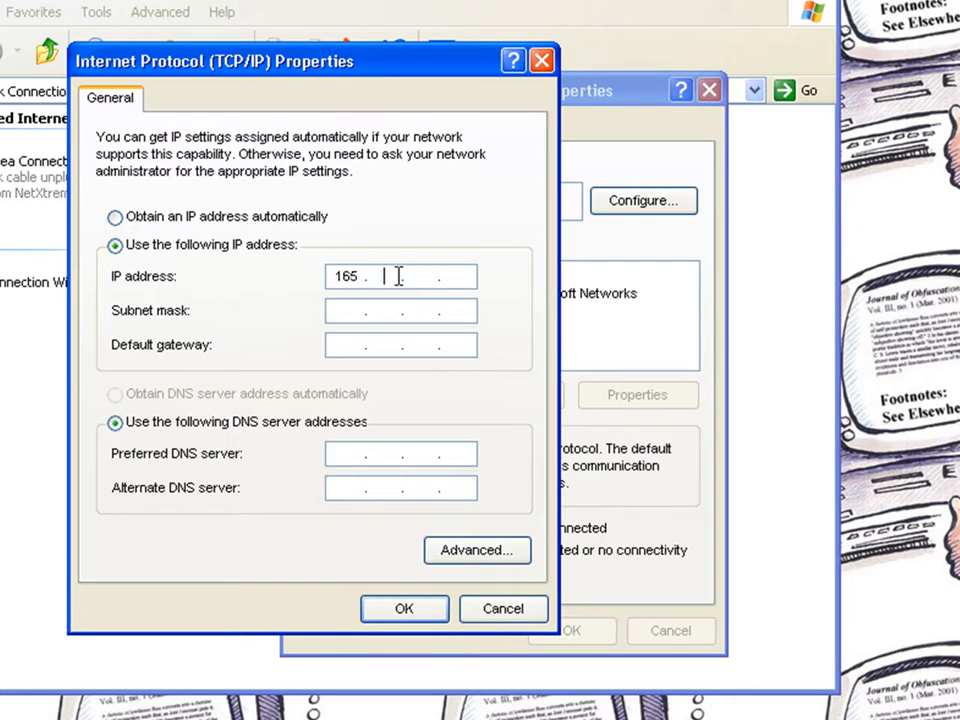
type("164.1")
left_click(400, 310)
type("125 . 255 . 0 . 0")
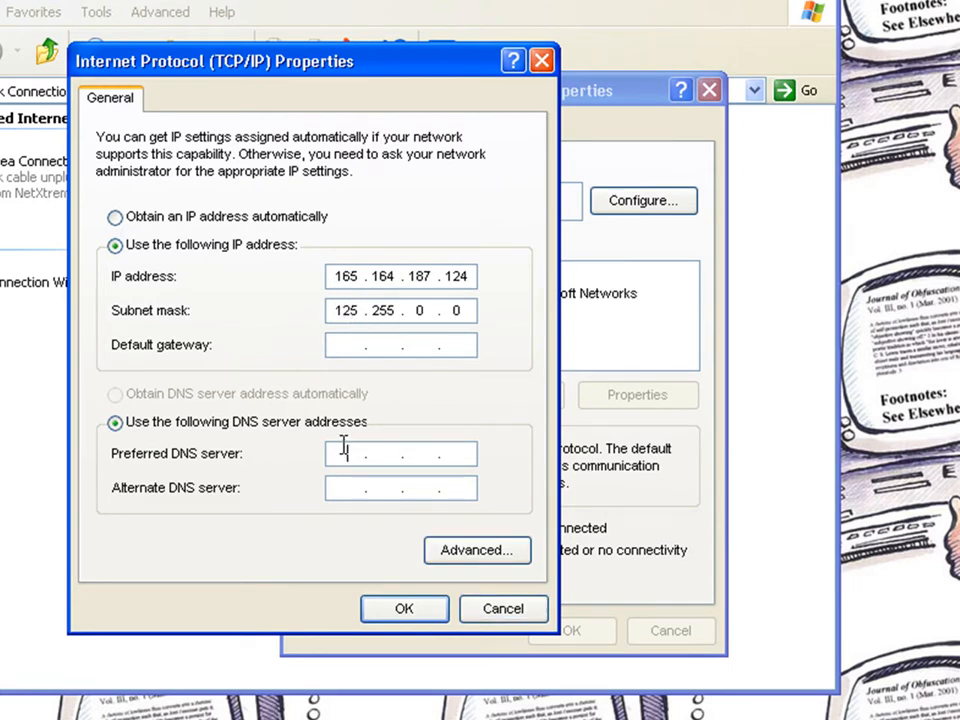
type("223 . . .")
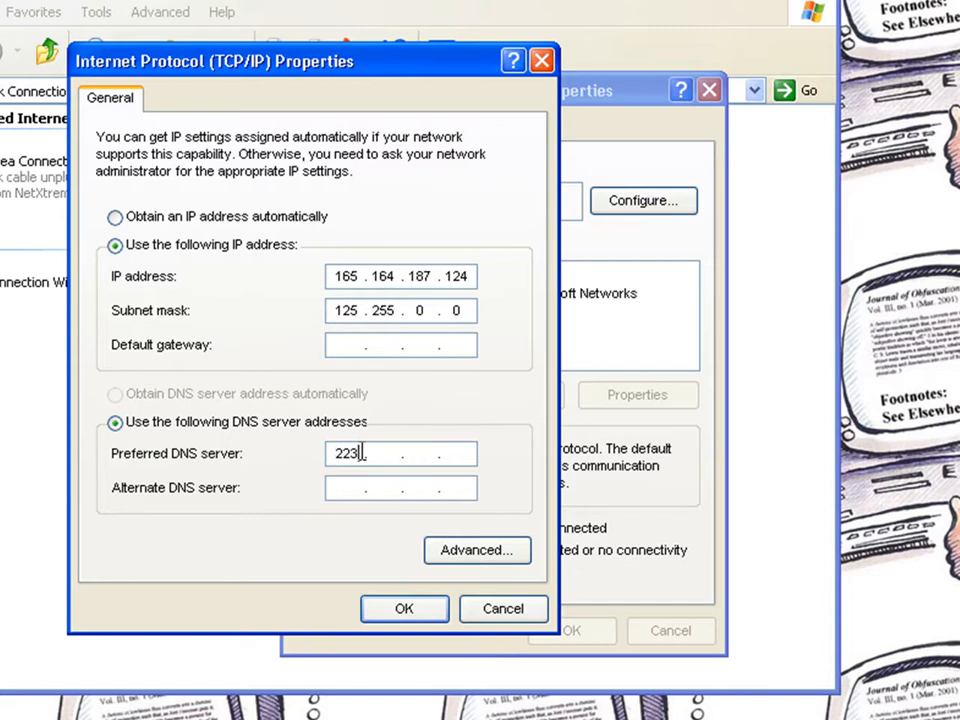
type("154")
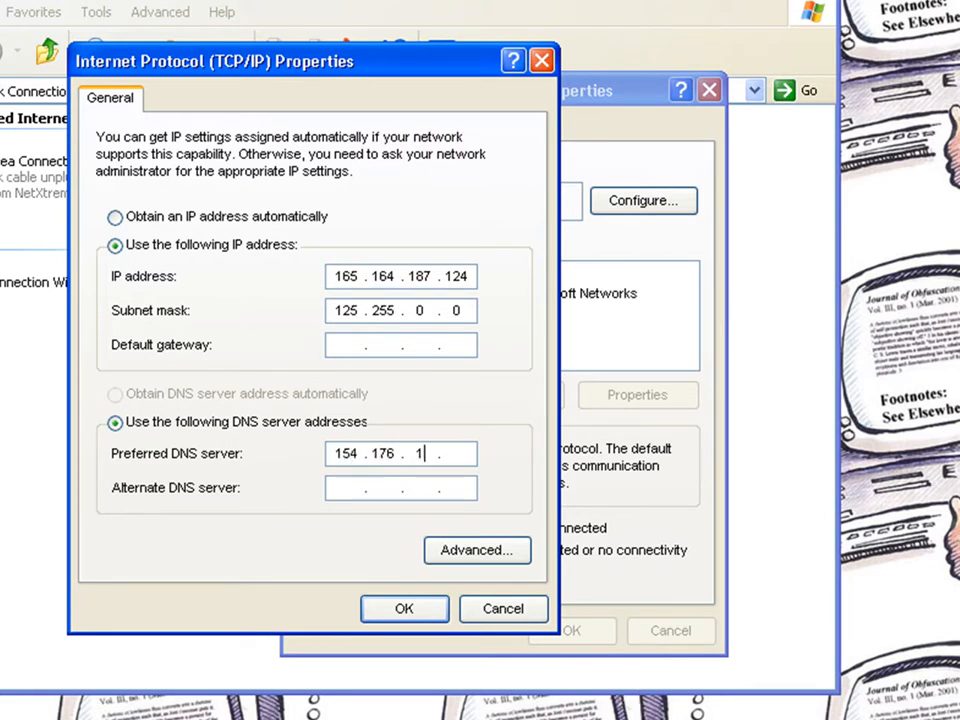
type("79")
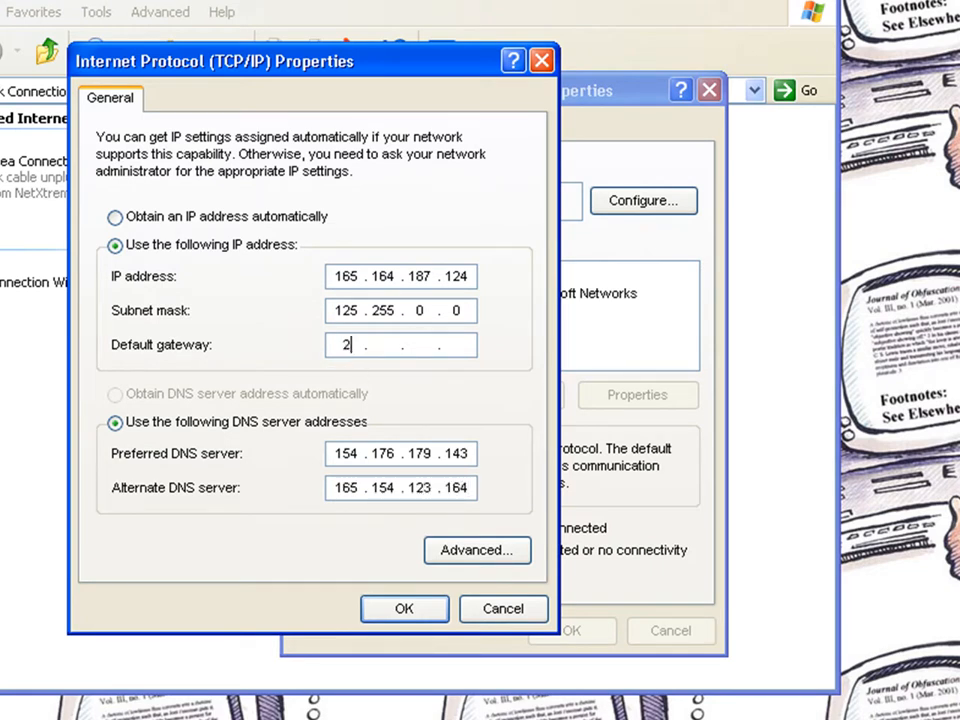
Correct the gateway, enter the two DNS servers (143, 187) and apply; the mask is rejected as invalid.
type("23")
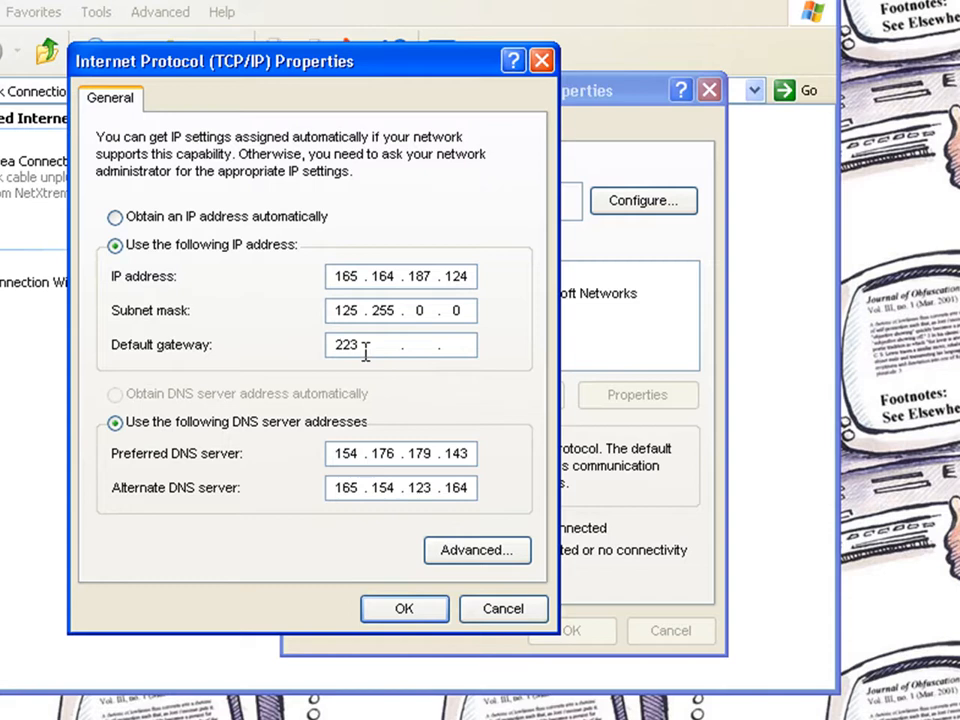
double_click(344, 344)
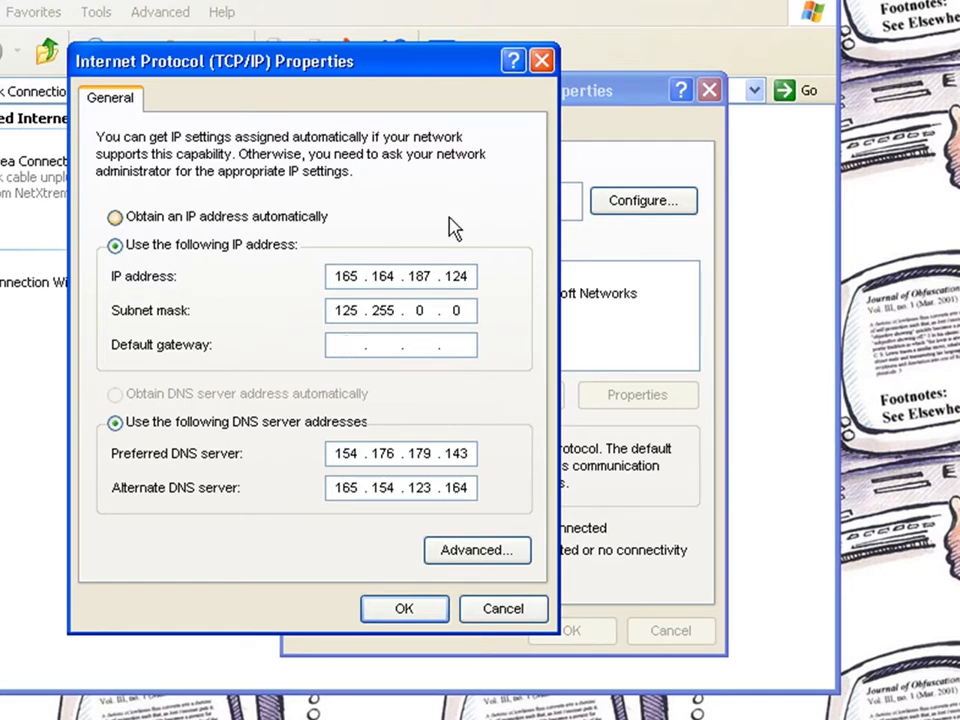
type("143 . 211 . 132 .")
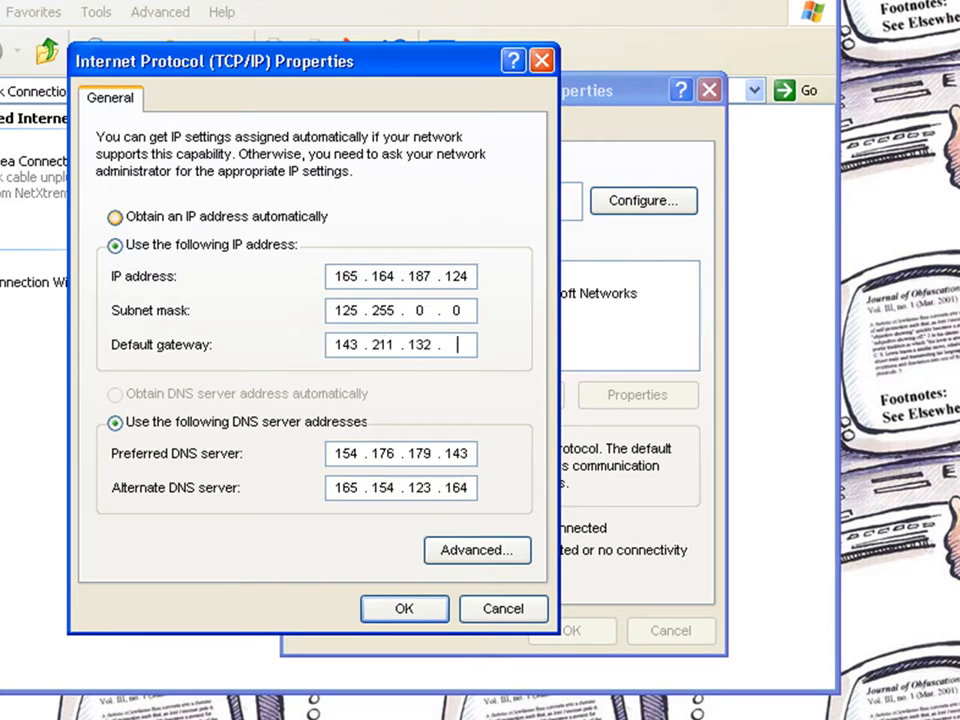
type("187")
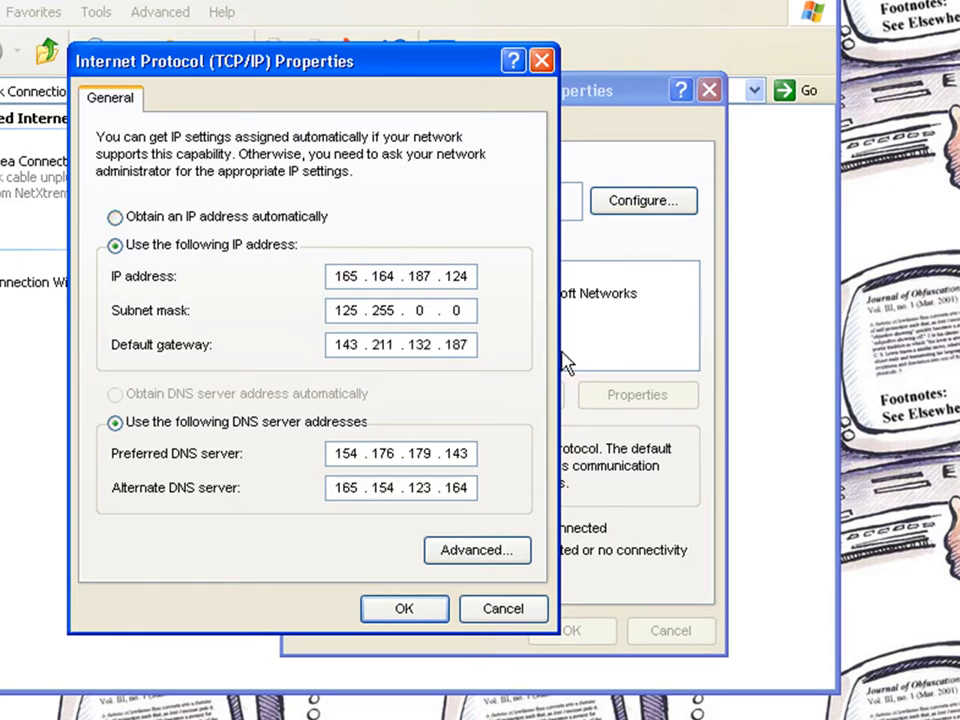
left_click(404, 608)
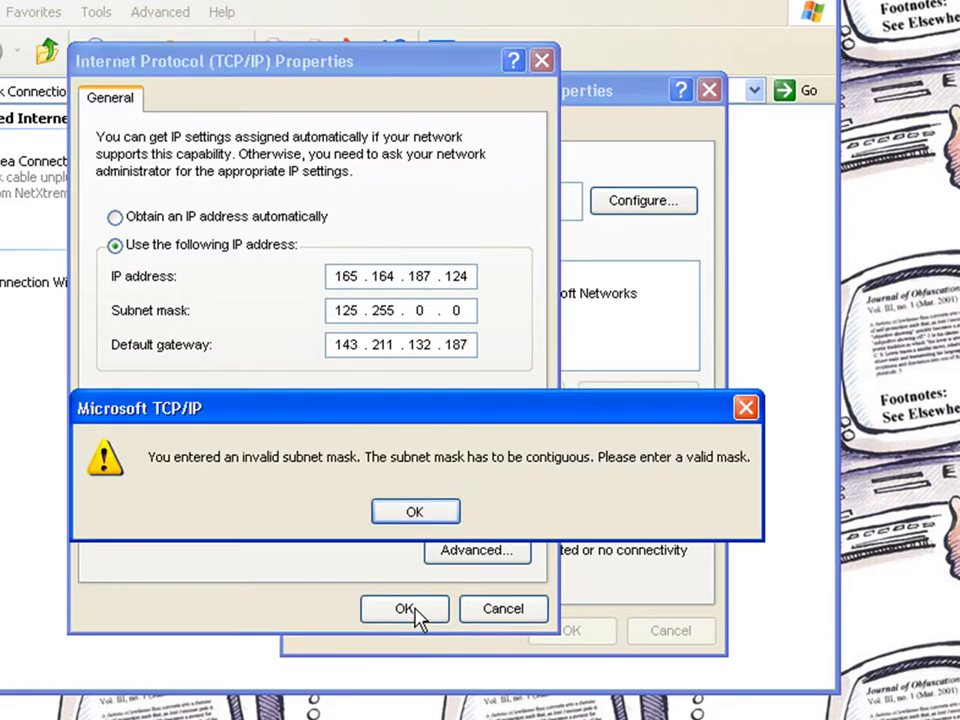
Dismiss the mask error, retype mask values, switch to obtaining the IP automatically and confirm.
left_click(414, 512)
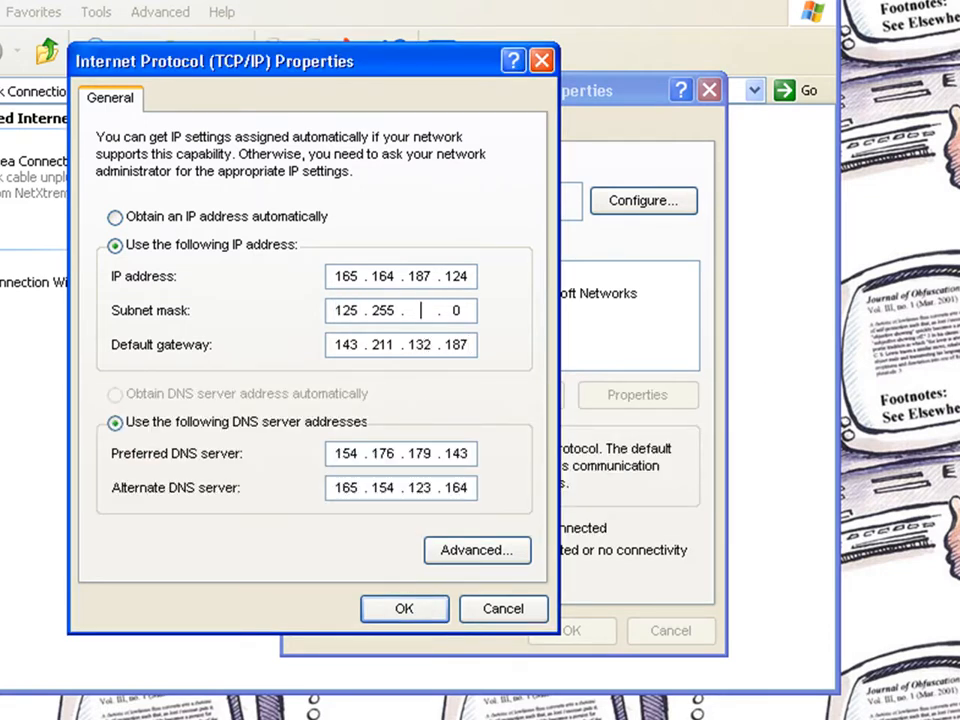
type("134")
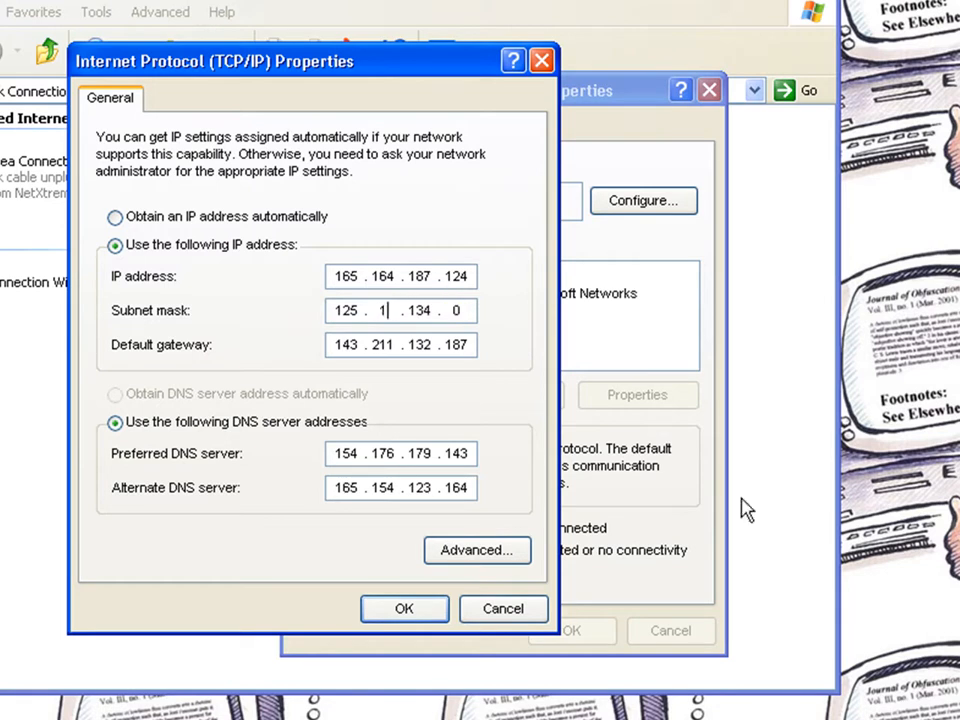
type("23")
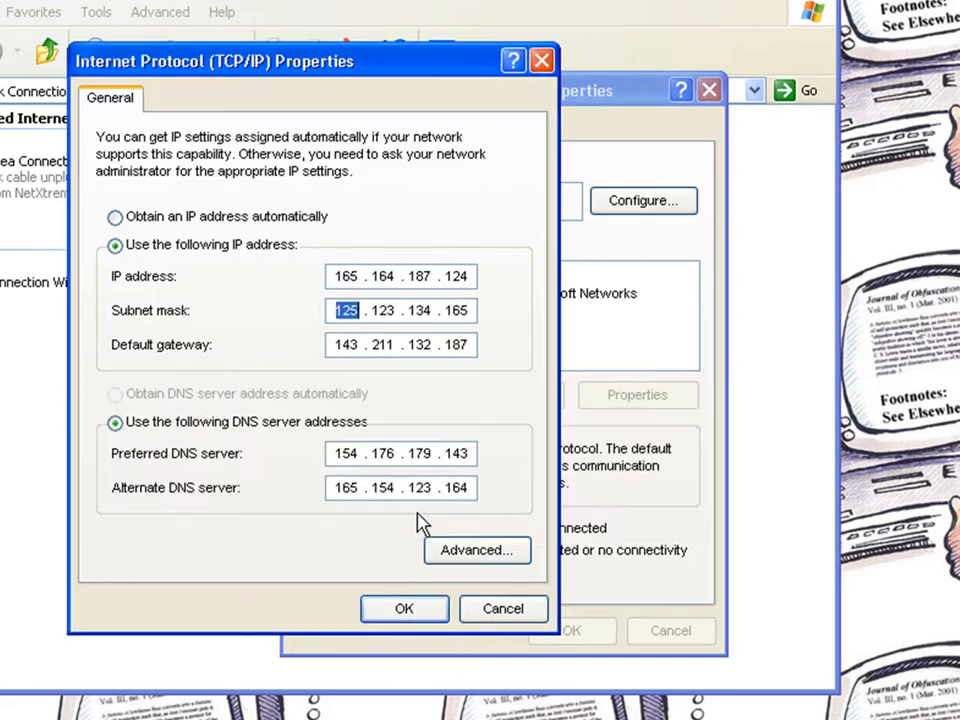
left_click(116, 216)
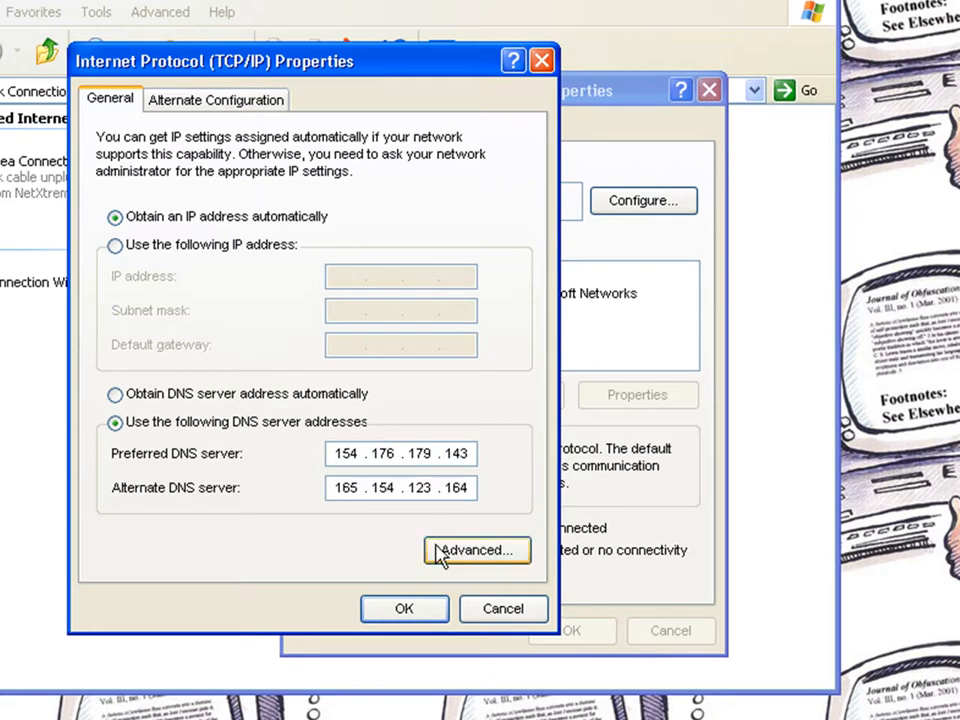
left_click(114, 244)
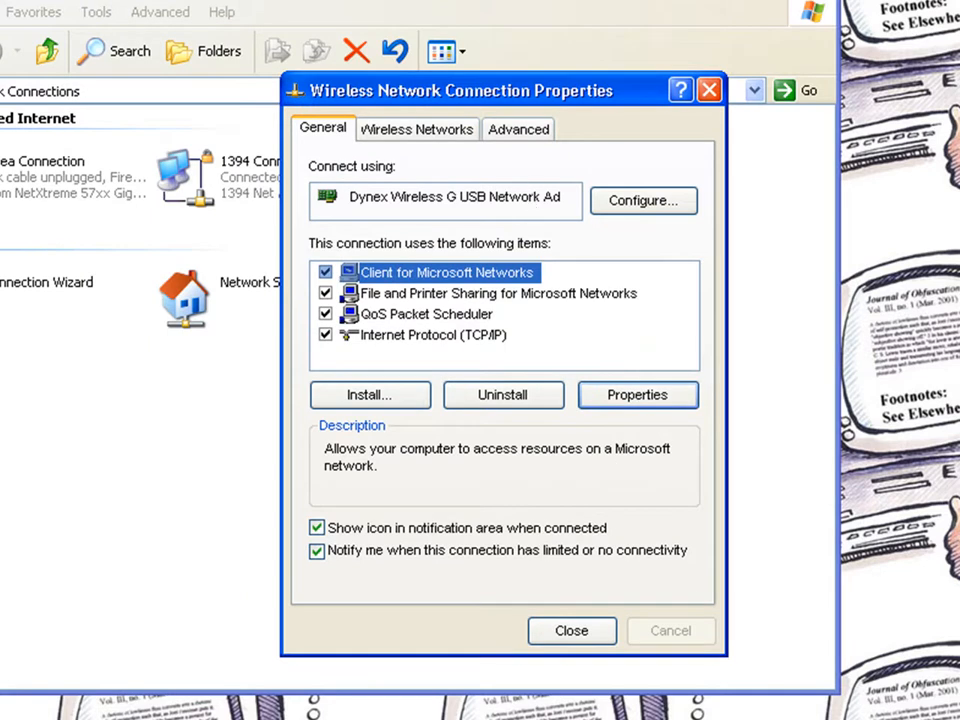
Revisit the wireless TCP/IP settings, confirm them and close the wireless connection's properties.
left_click(636, 394)
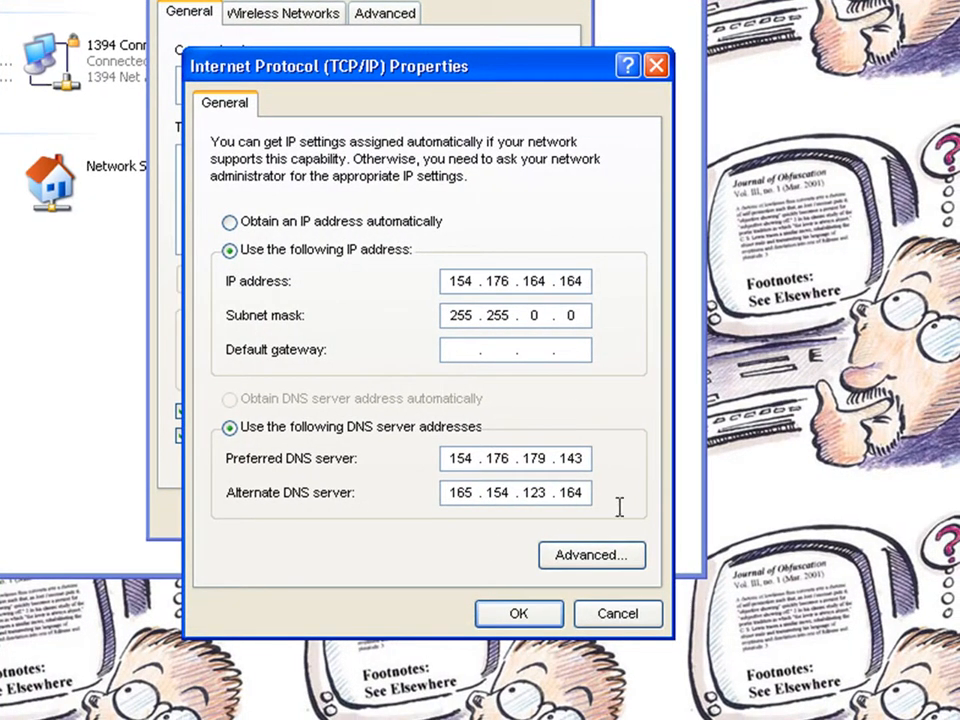
mouse_move(532, 456)
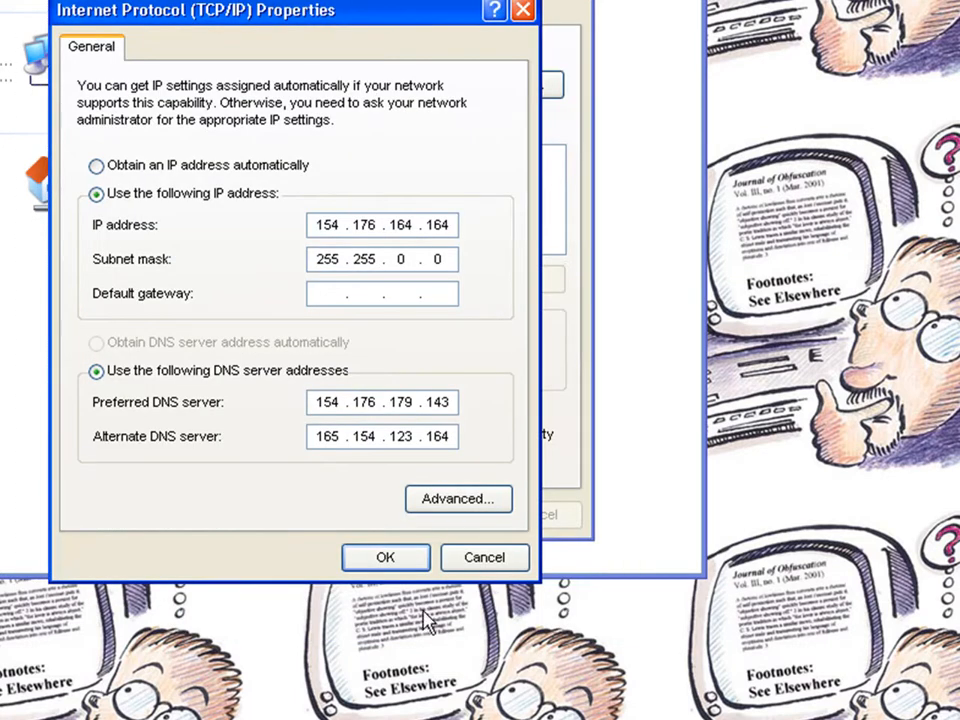
mouse_move(386, 556)
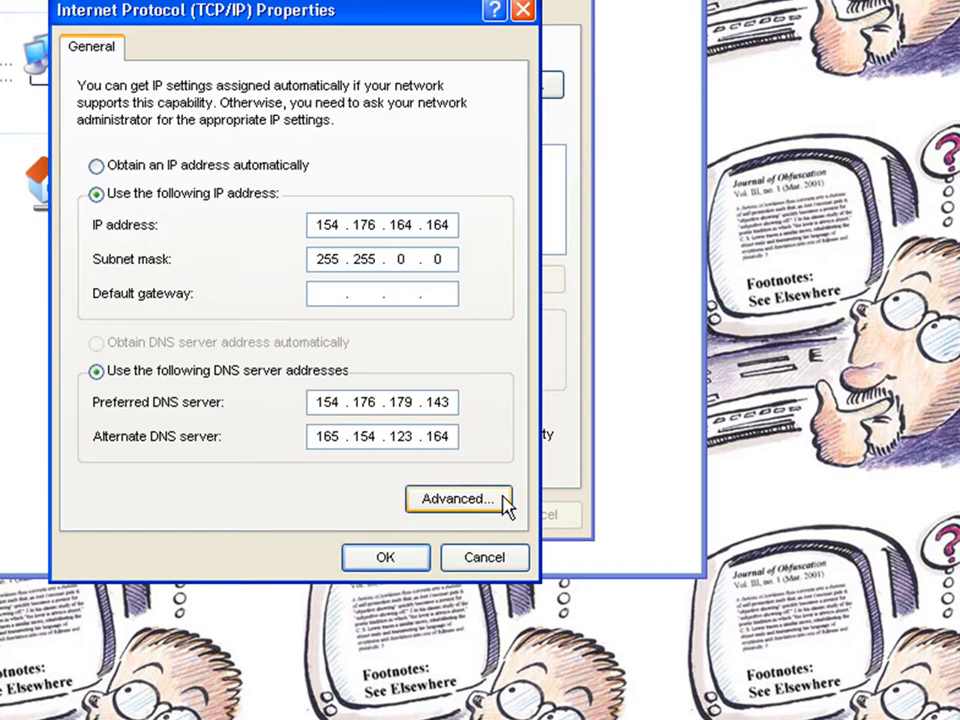
mouse_move(464, 418)
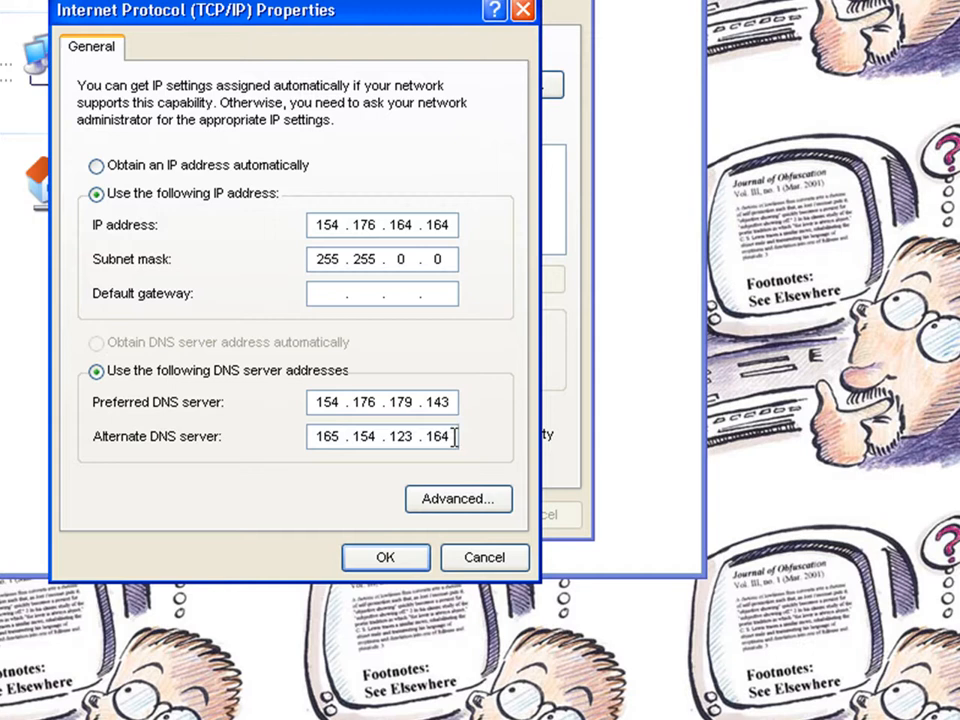
left_click(384, 556)
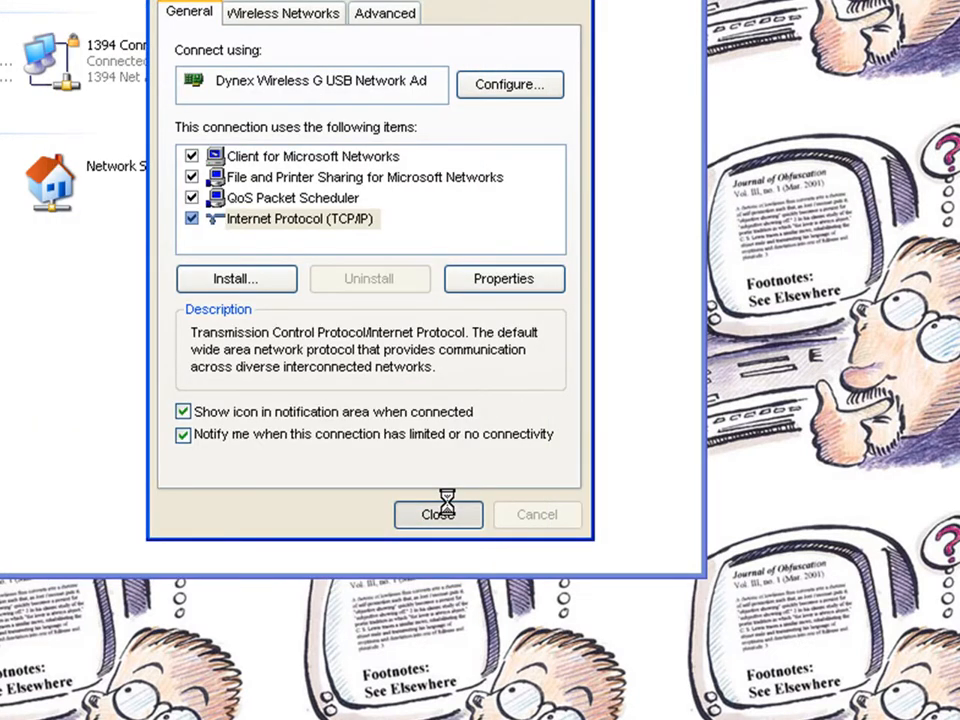
left_click(436, 514)
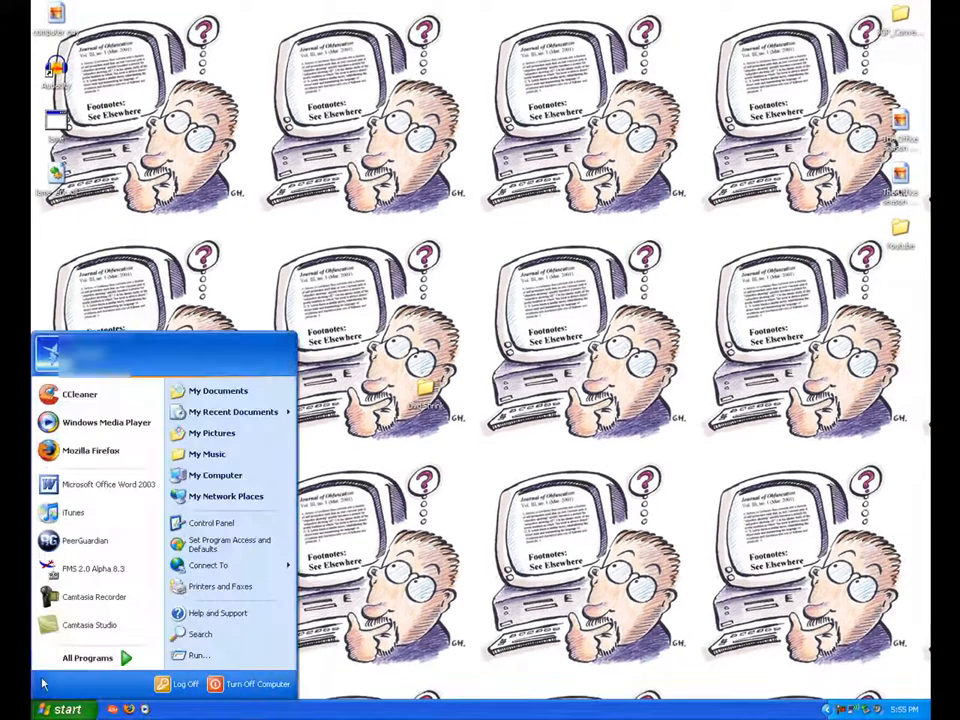
Launch Firefox, which shows Address Not Found, and search for rcpowers.com.
left_click(92, 450)
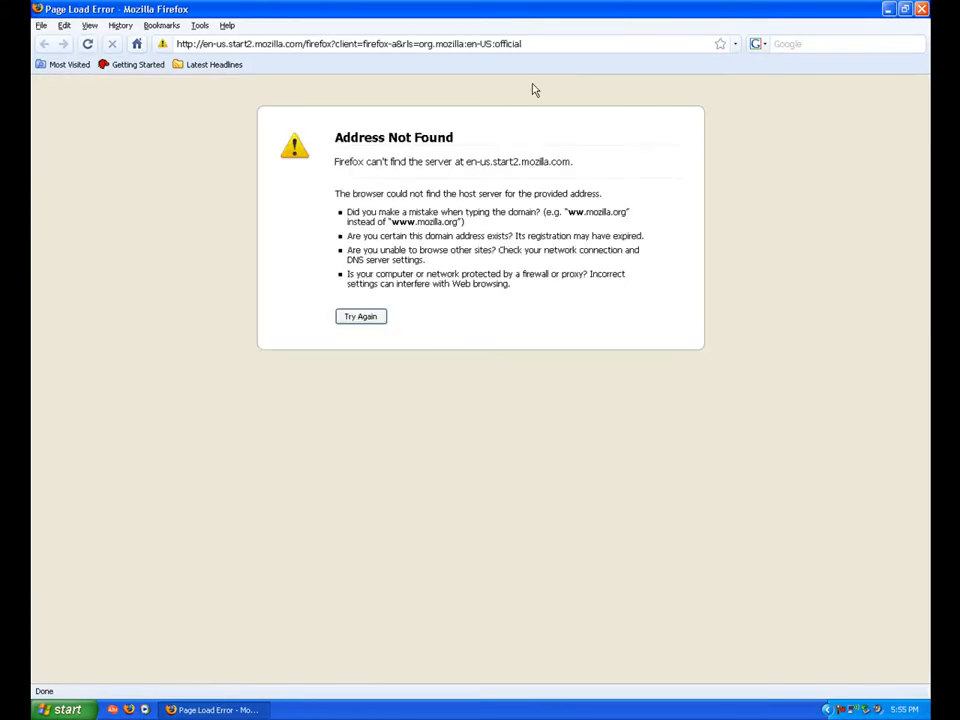
left_click(850, 44)
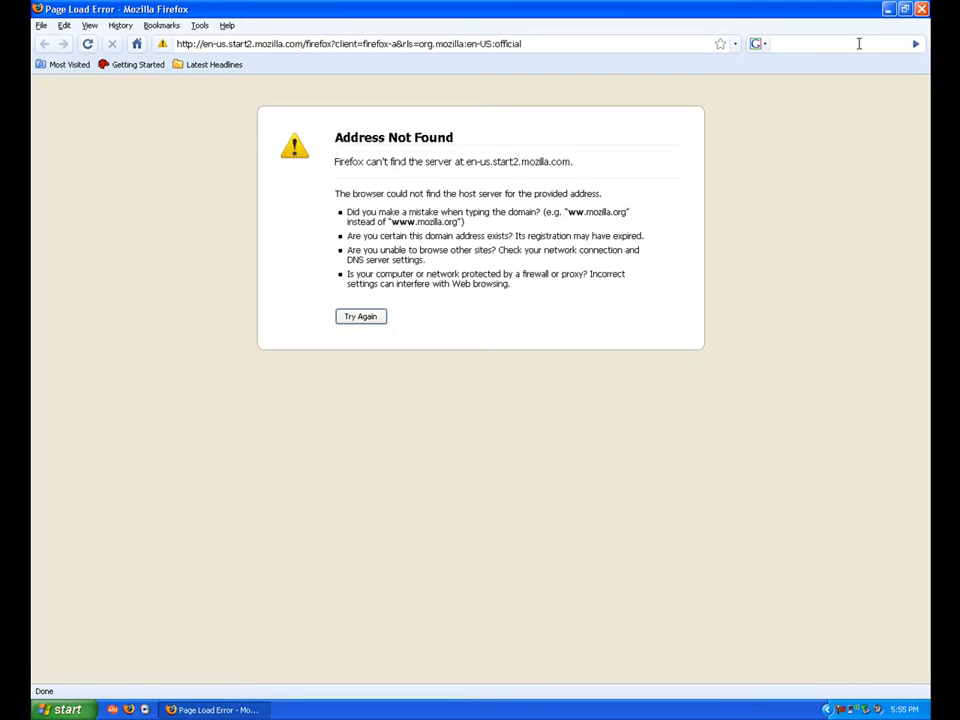
type("rcpowers.com")
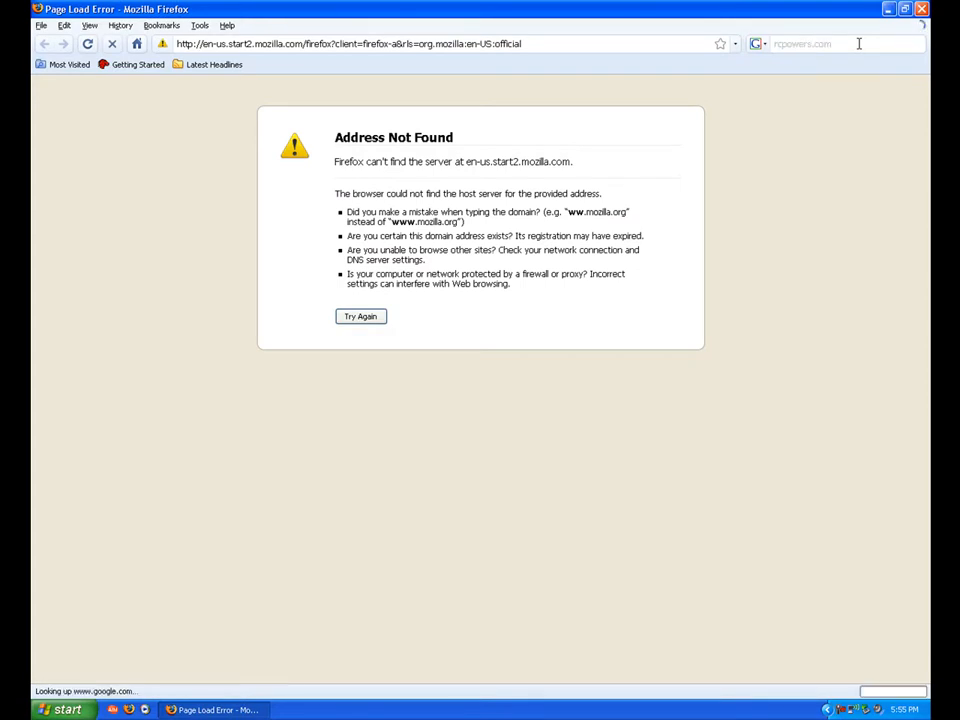
mouse_move(814, 56)
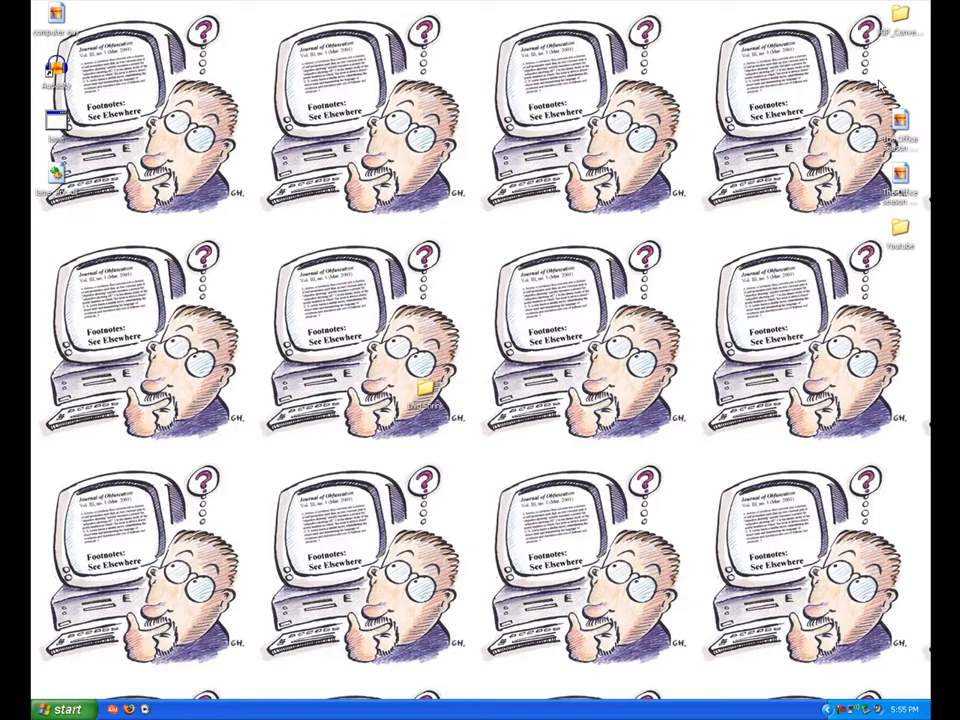
Return through Control Panel to Network Connections and reach the wireless connection's properties.
left_click(52, 708)
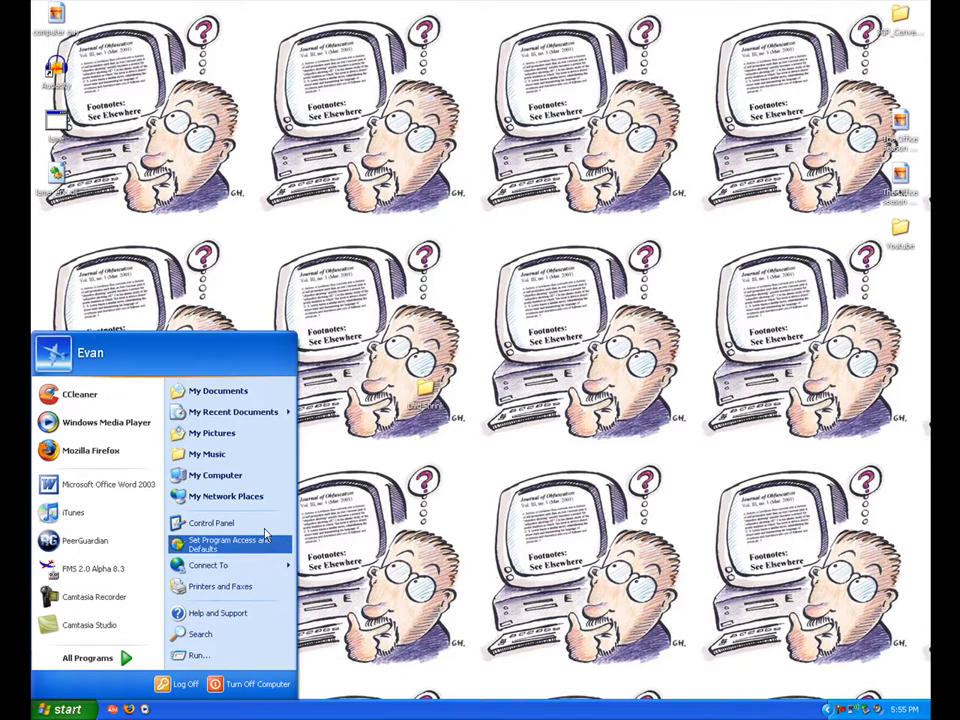
left_click(210, 524)
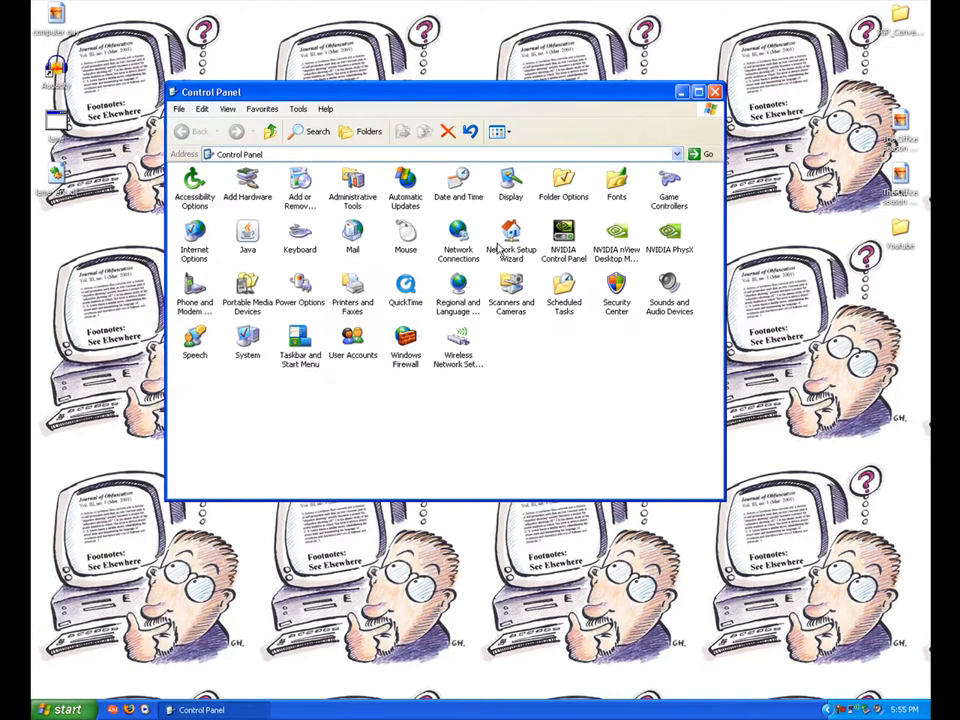
double_click(458, 240)
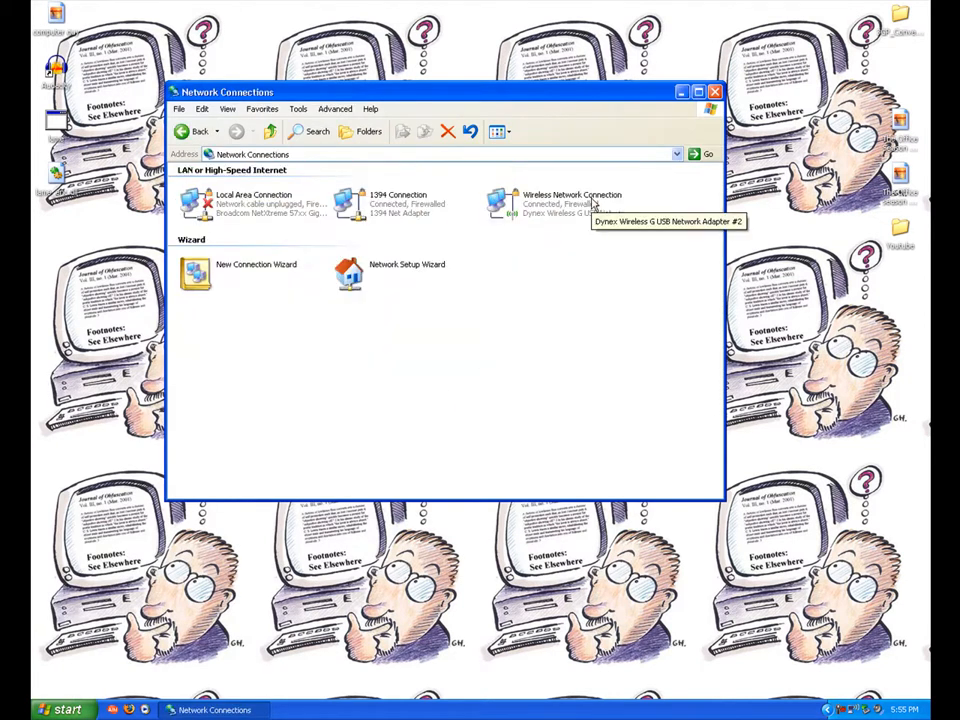
mouse_move(350, 222)
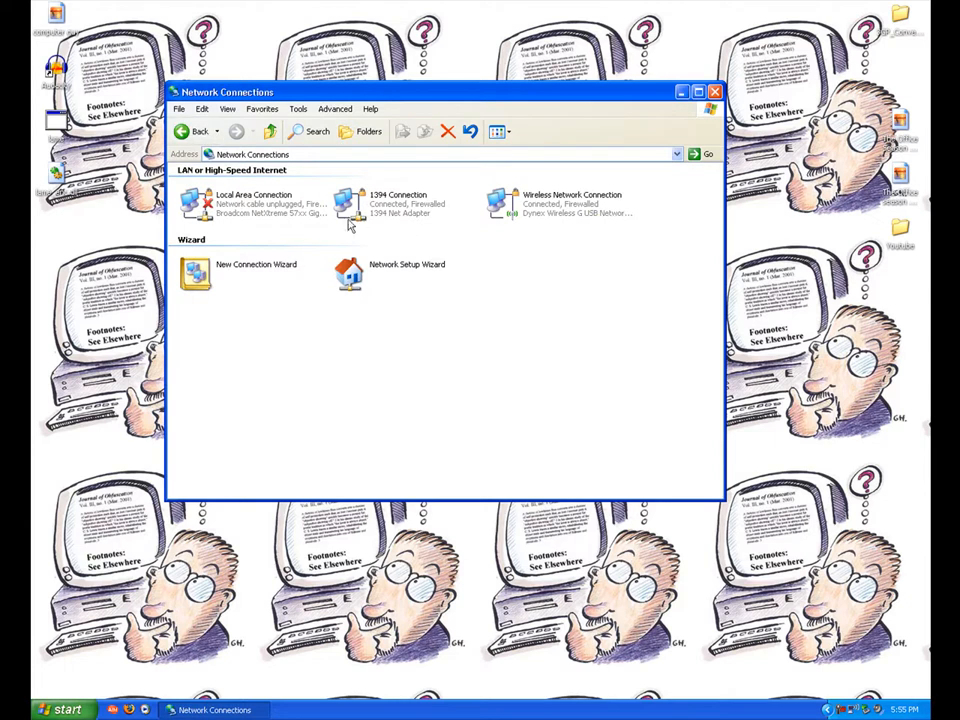
mouse_move(448, 364)
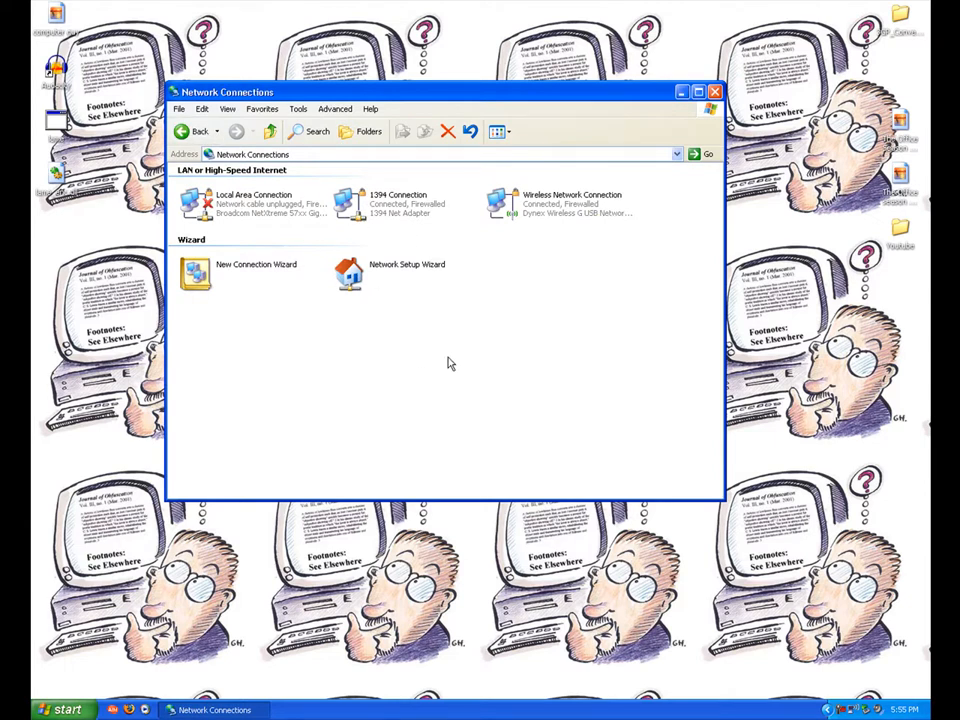
right_click(560, 204)
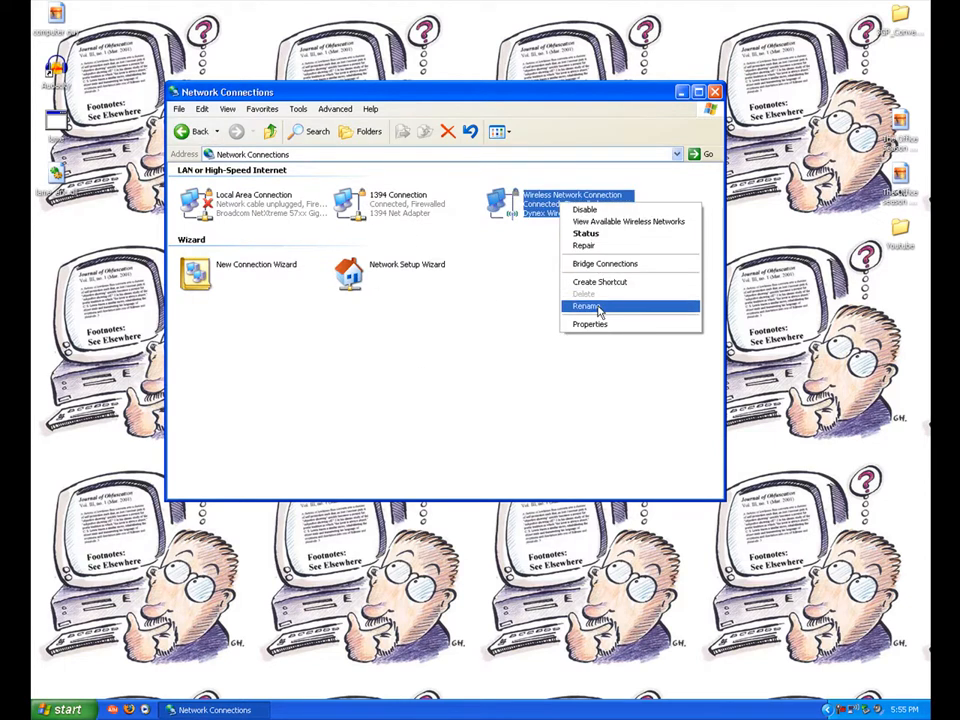
left_click(590, 324)
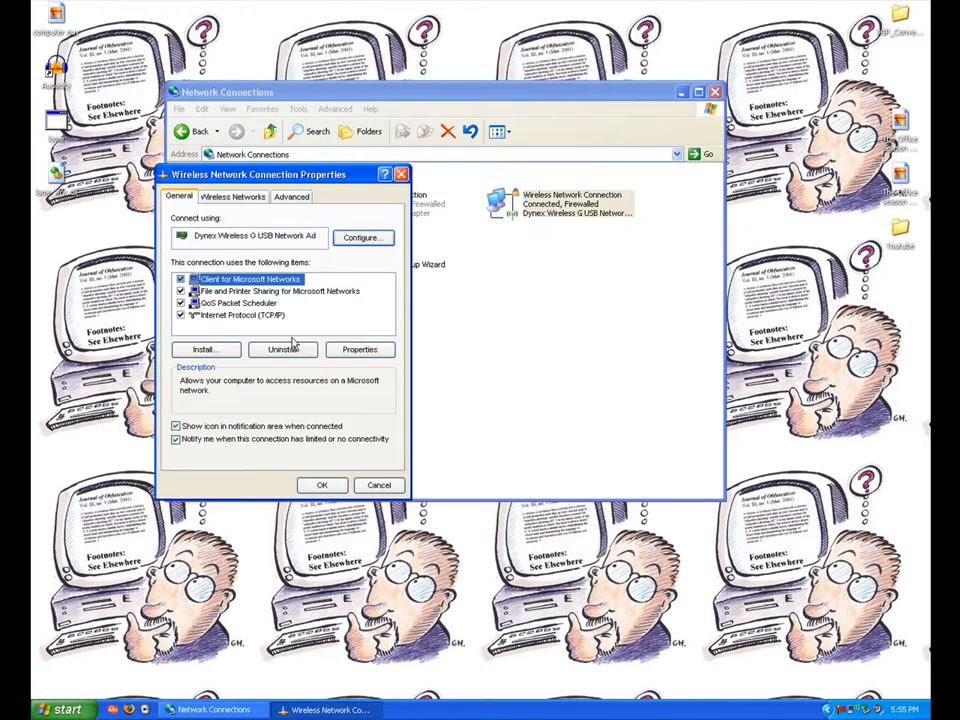
Set the wireless TCP/IP to obtain IP and DNS automatically, confirm, and close the folder.
left_click(360, 348)
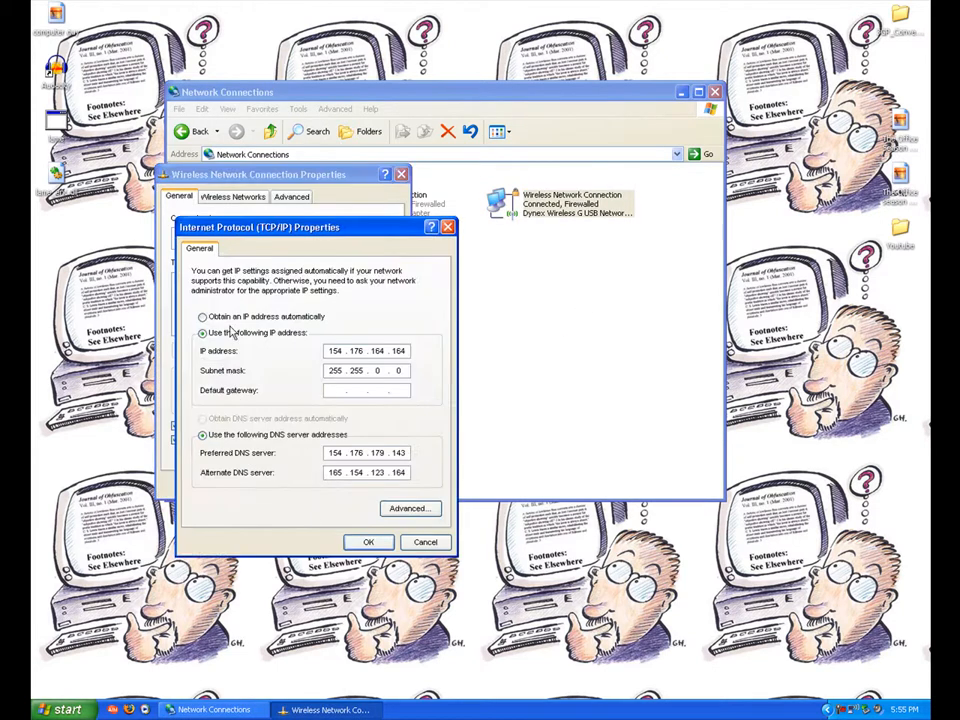
left_click(204, 316)
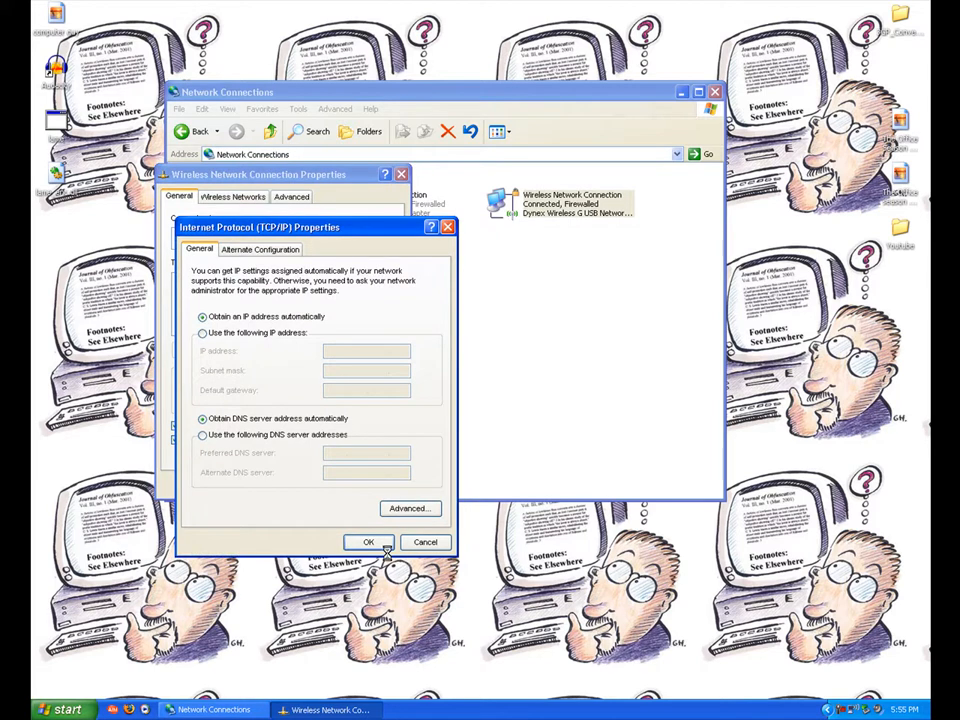
left_click(368, 540)
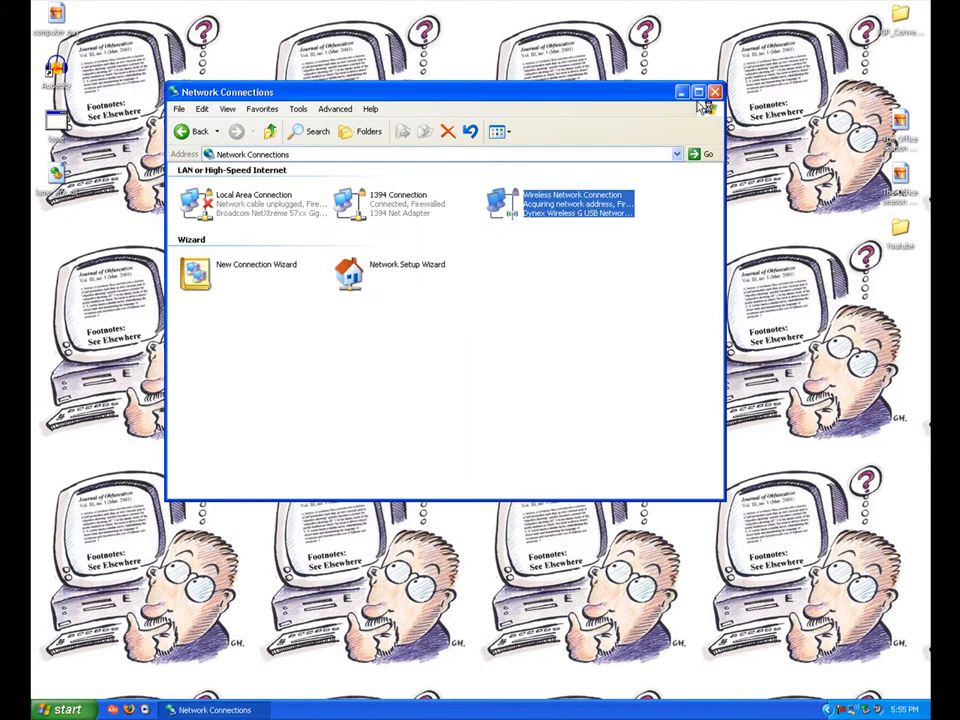
left_click(716, 92)
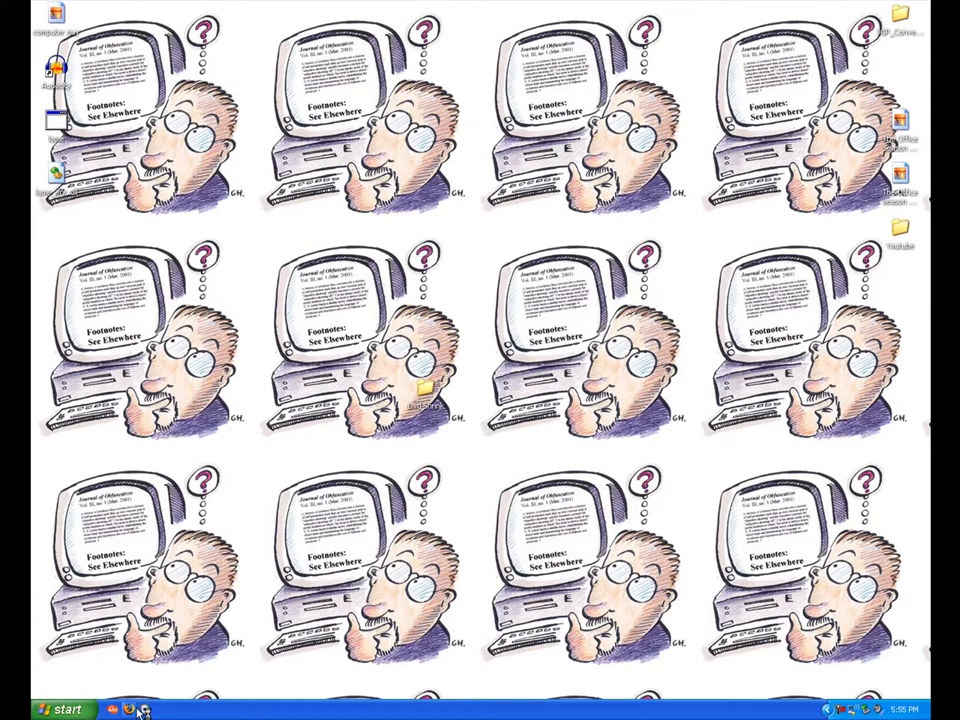
Relaunch Firefox, load youtube.com, then Google 'rcpwoer' and reach RCPowers.com from the results.
left_click(136, 708)
type("youtube.c")
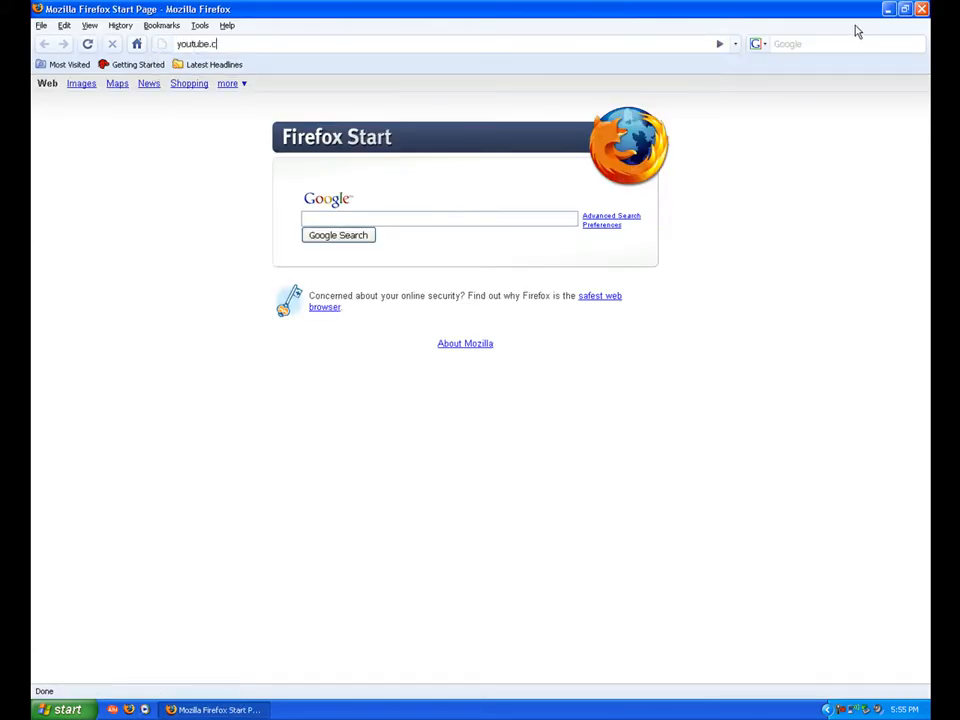
key("Return")
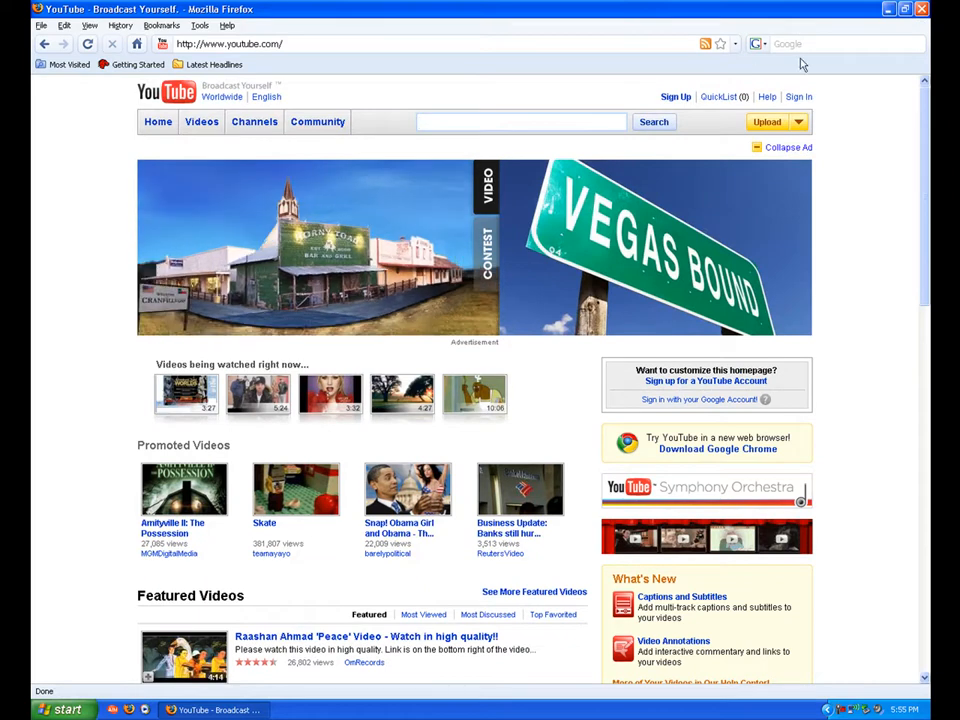
type("rcpwoer")
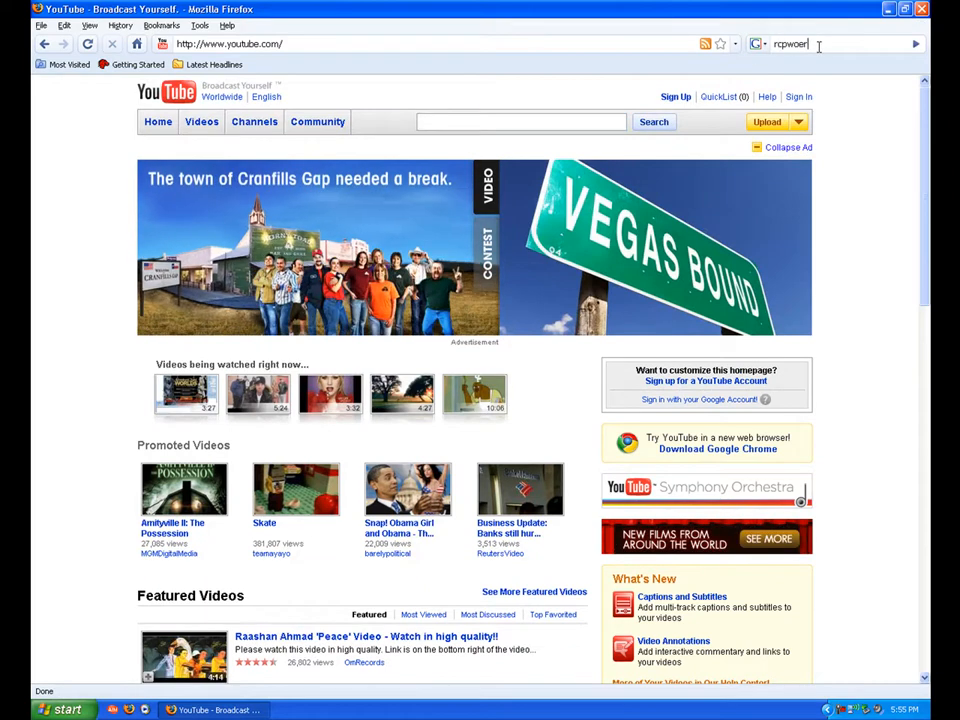
key("Return")
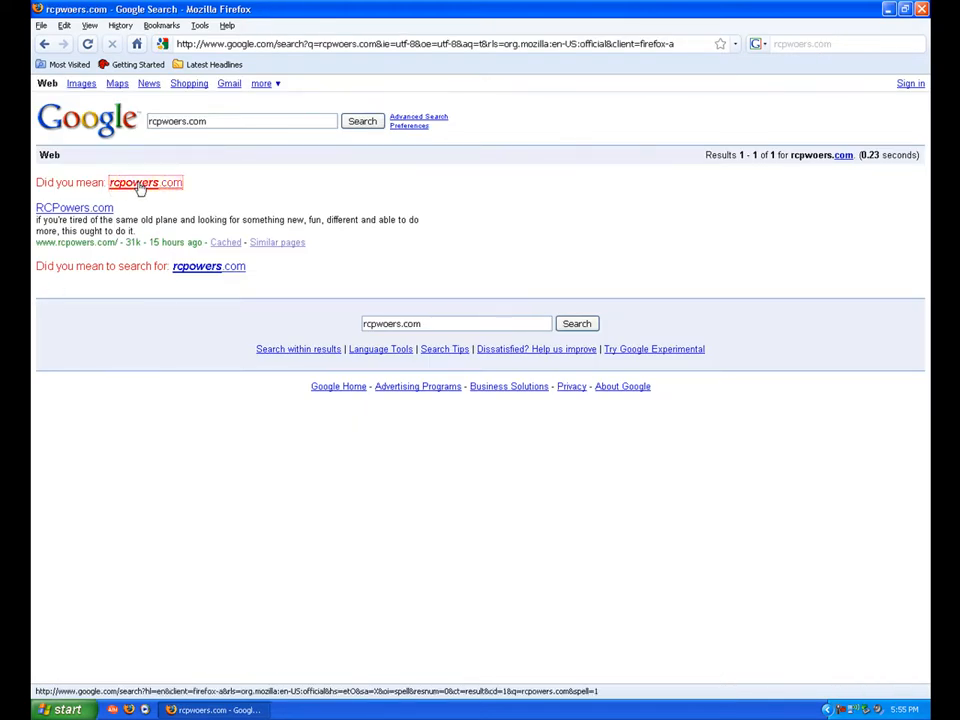
left_click(74, 206)
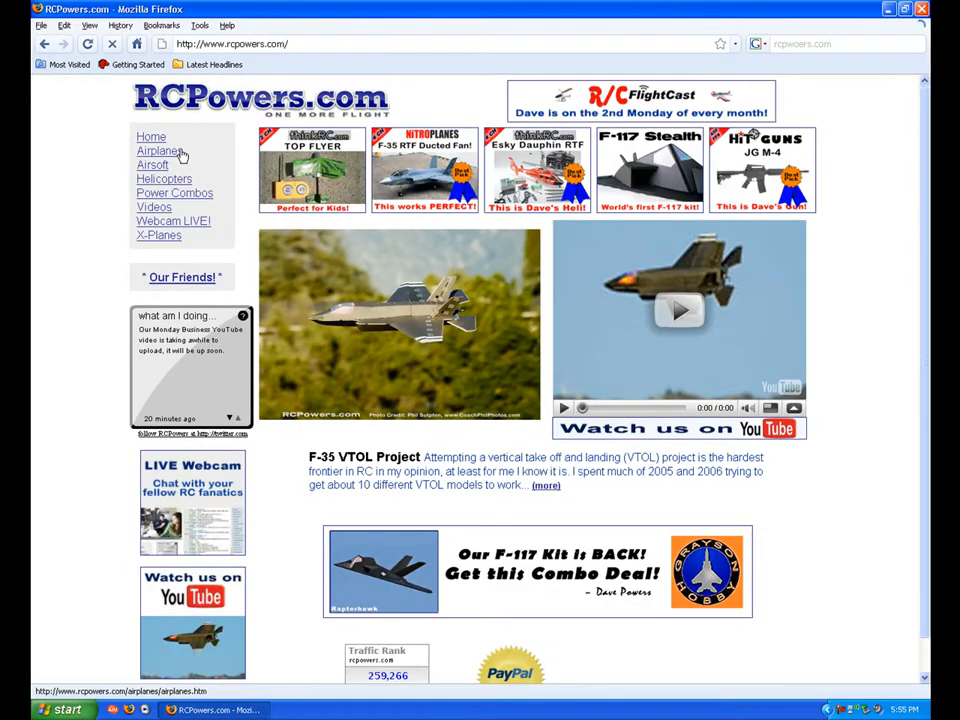
Visit the RCPowers Airplanes page, then the Webcam LIVE page, and start the stream playing.
left_click(158, 150)
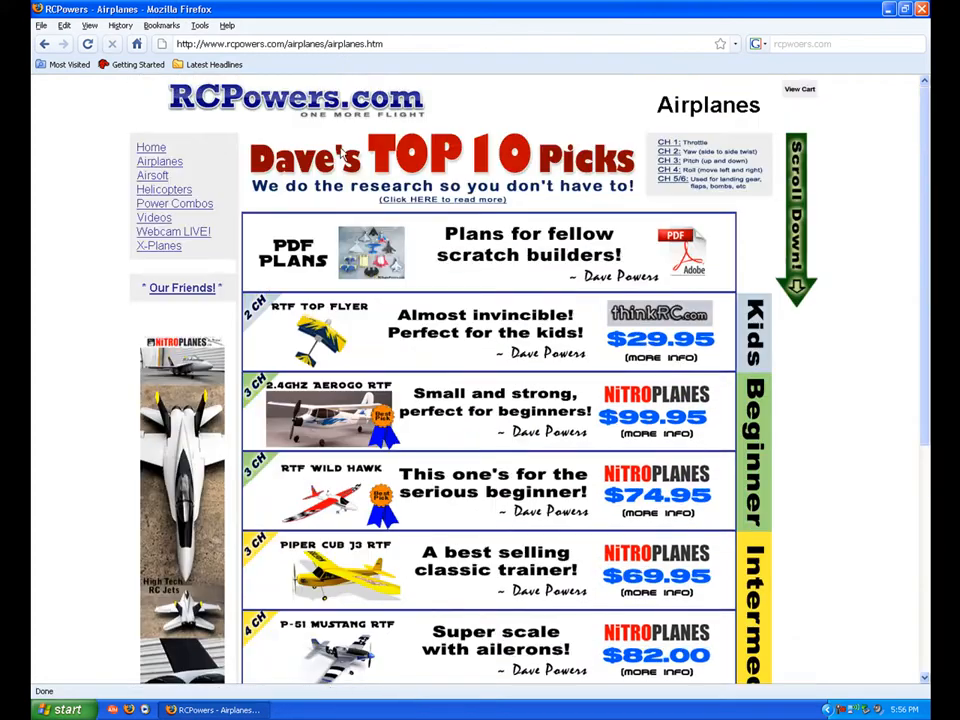
left_click(172, 232)
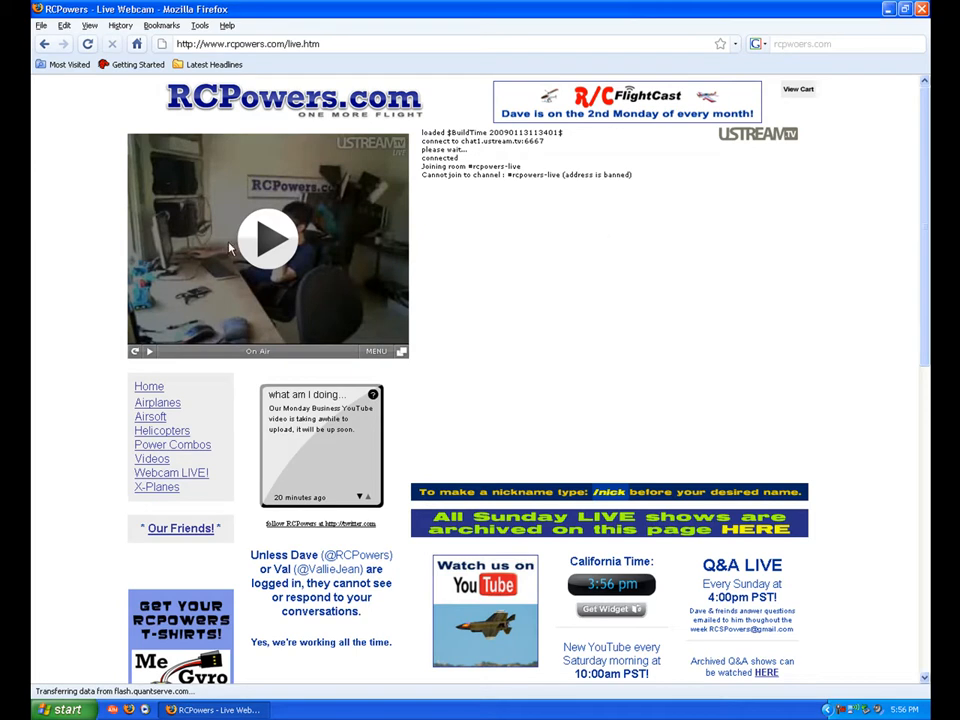
left_click(268, 240)
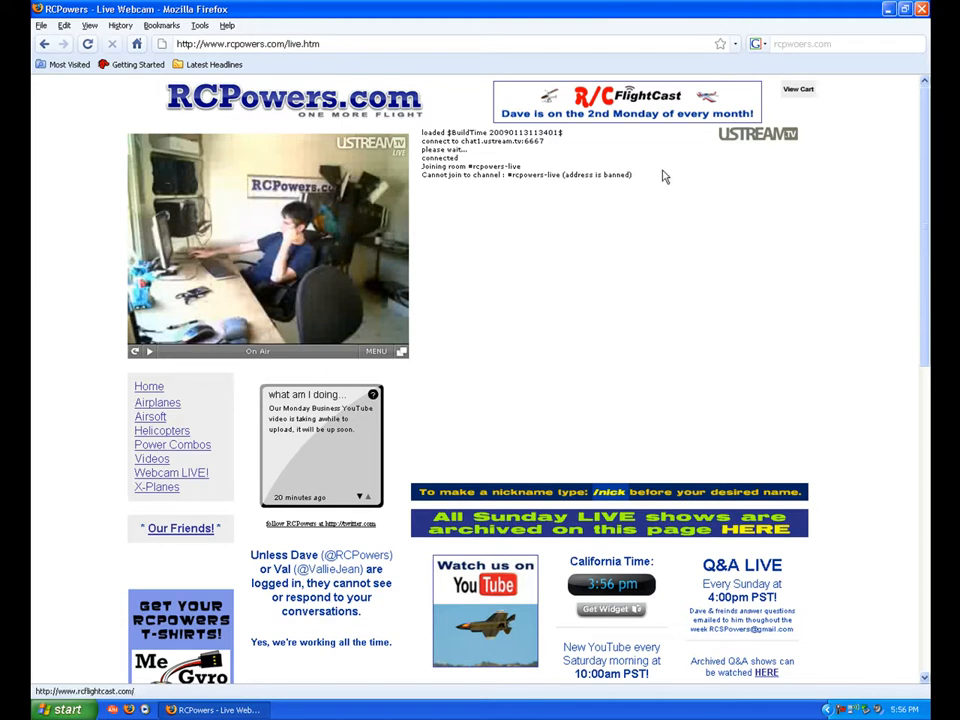
mouse_move(460, 214)
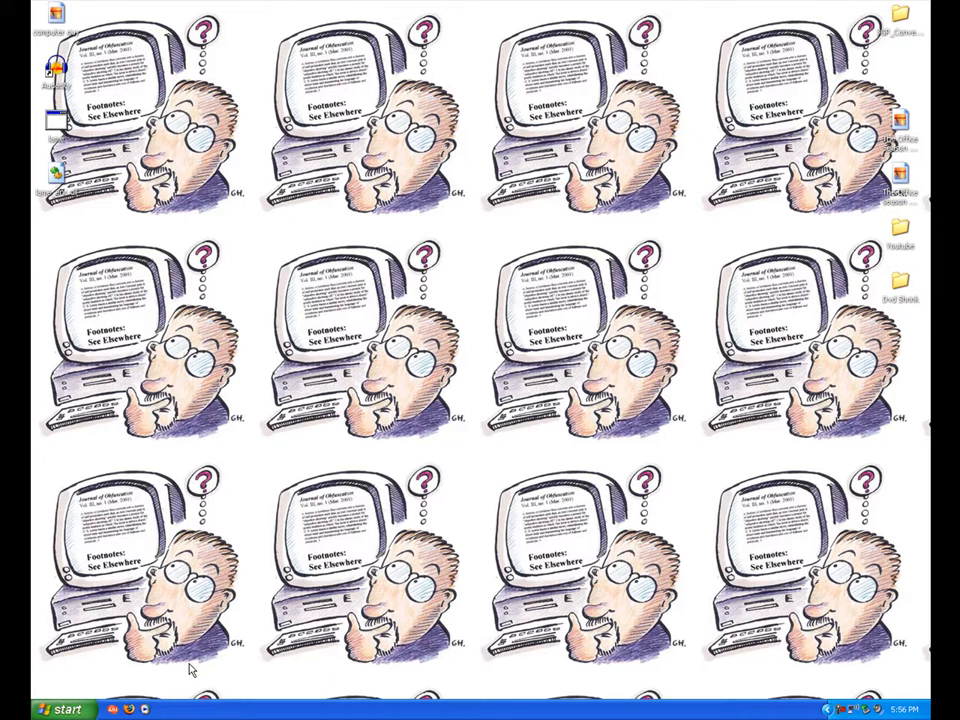
mouse_move(176, 676)
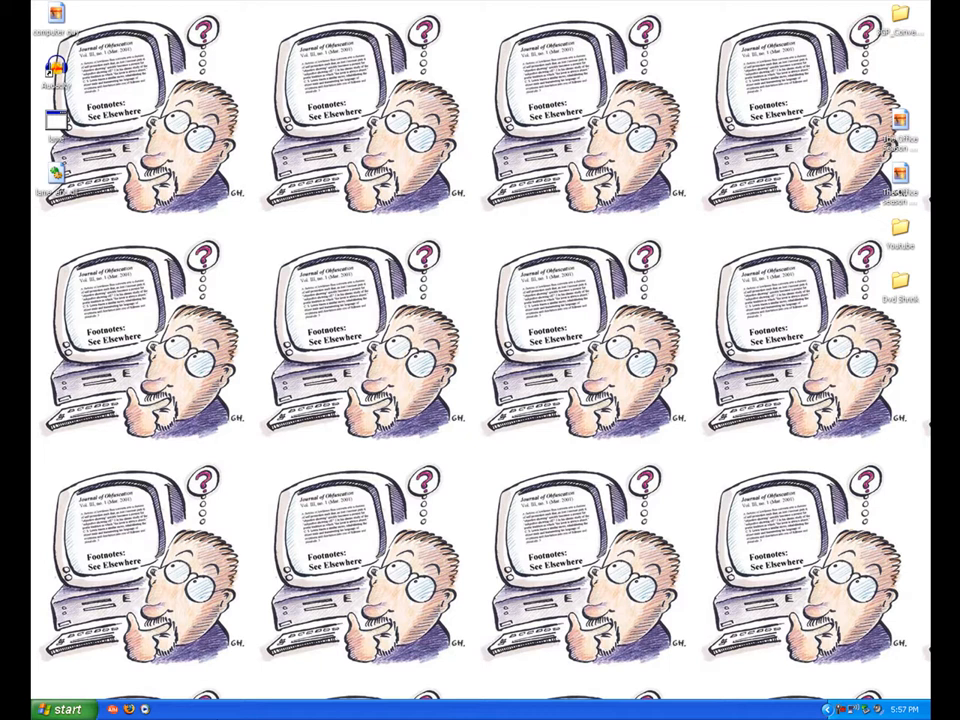
mouse_move(276, 710)
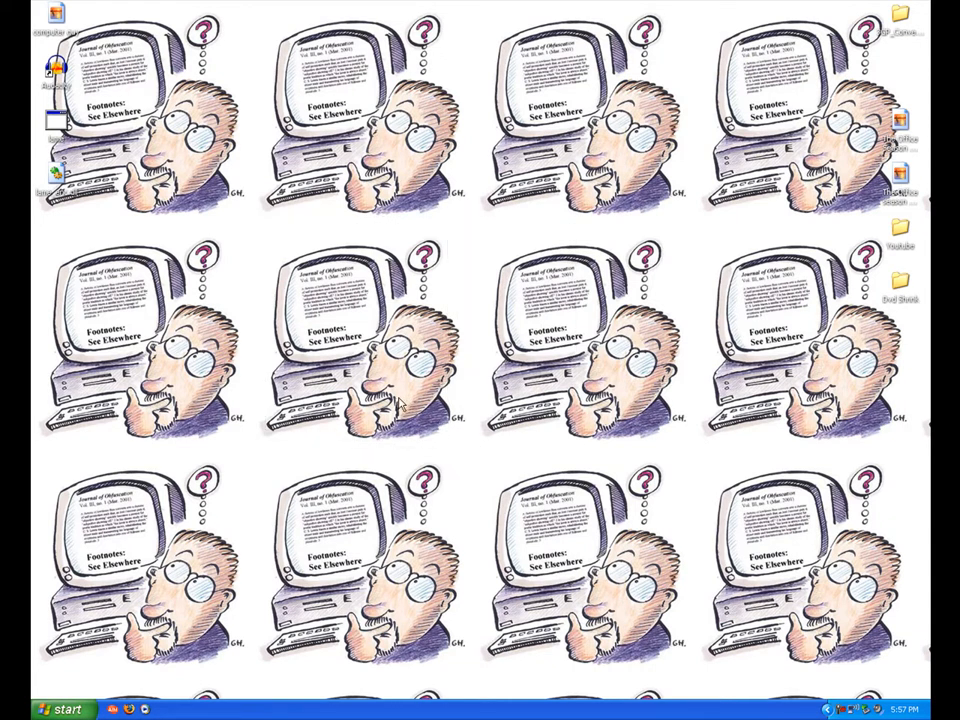
mouse_move(250, 264)
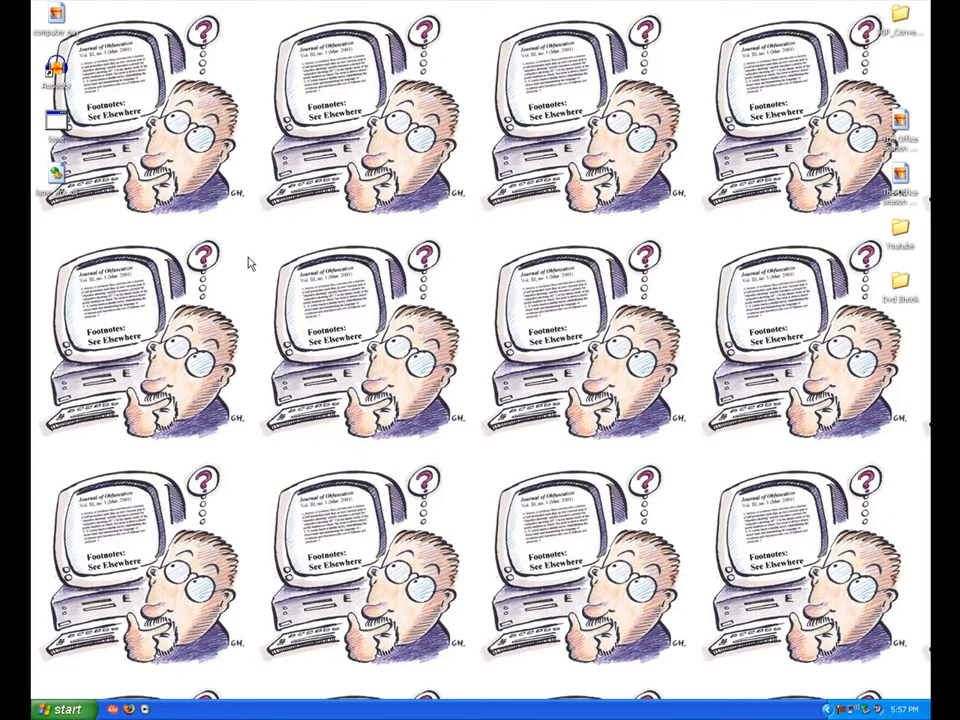
mouse_move(246, 232)
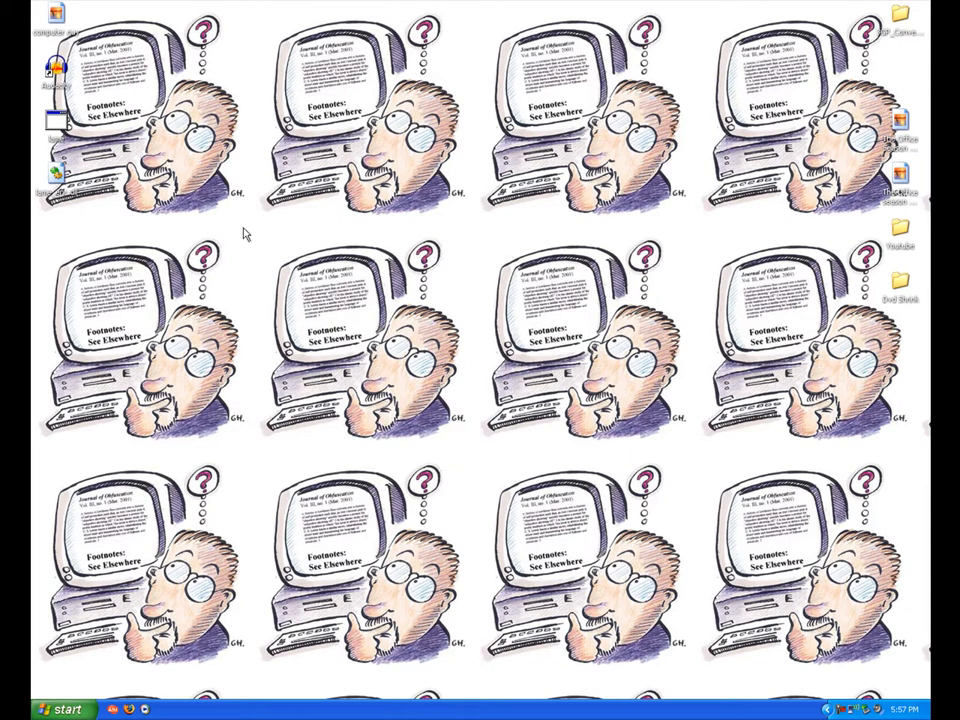
mouse_move(476, 458)
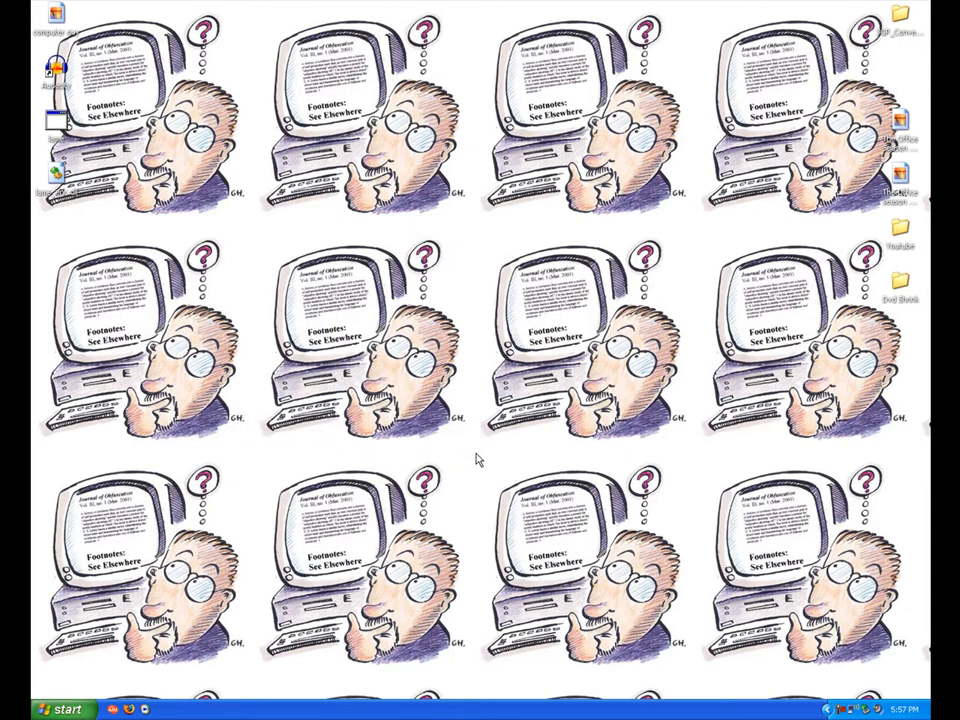